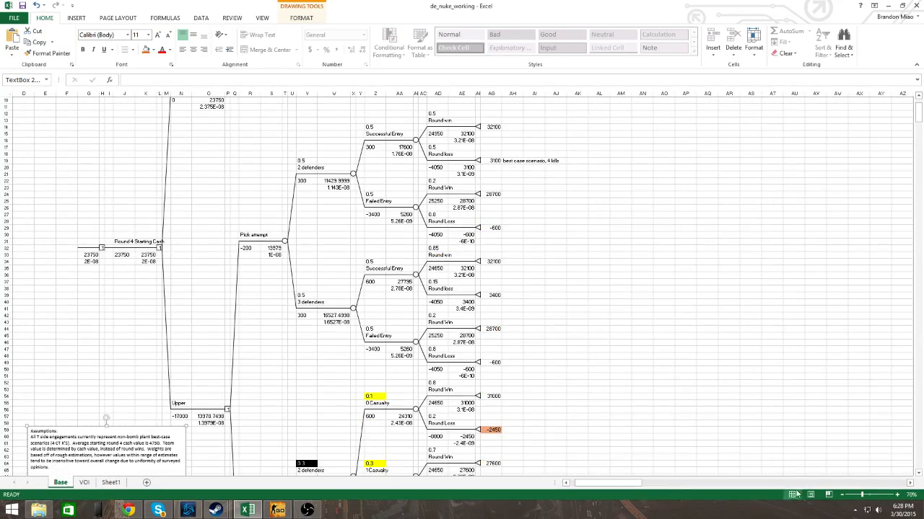
Step: Inspect the formula behind the full team buy cost on the Base sheet
scroll(left, 3)
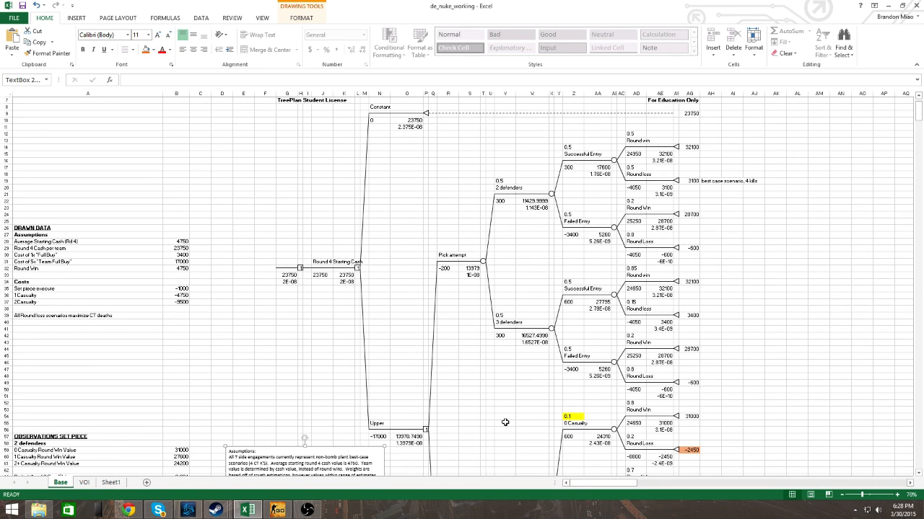
mouse_move(668, 287)
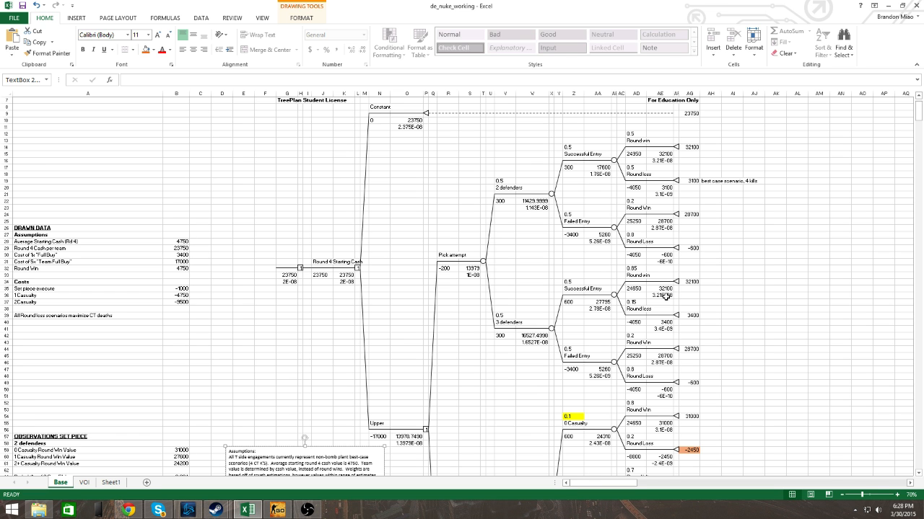
mouse_move(666, 299)
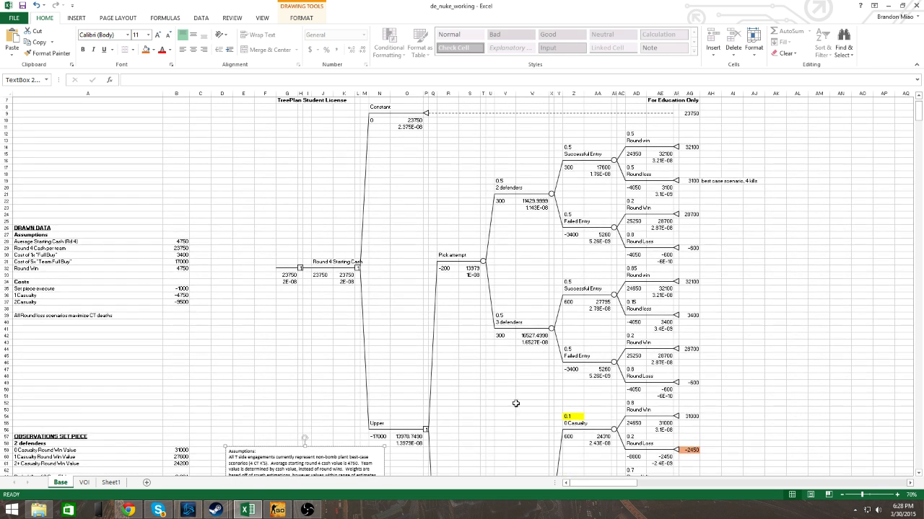
mouse_move(618, 332)
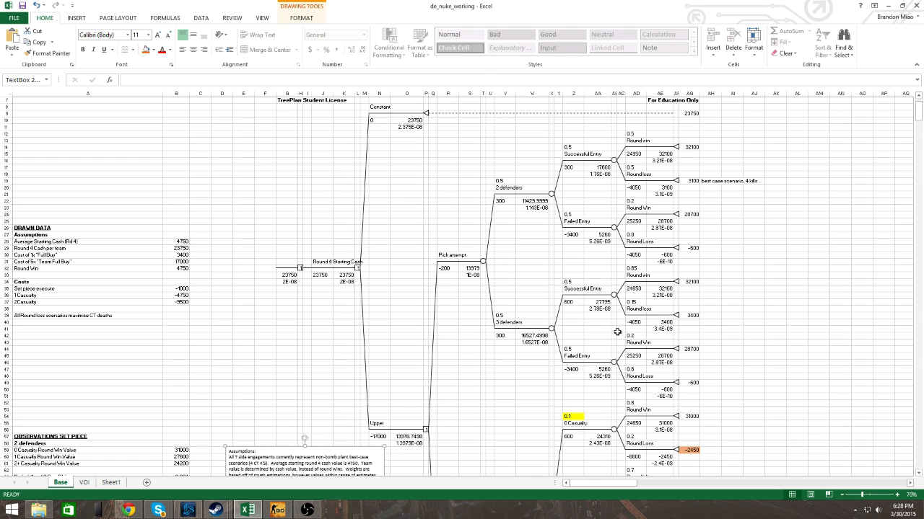
mouse_move(533, 206)
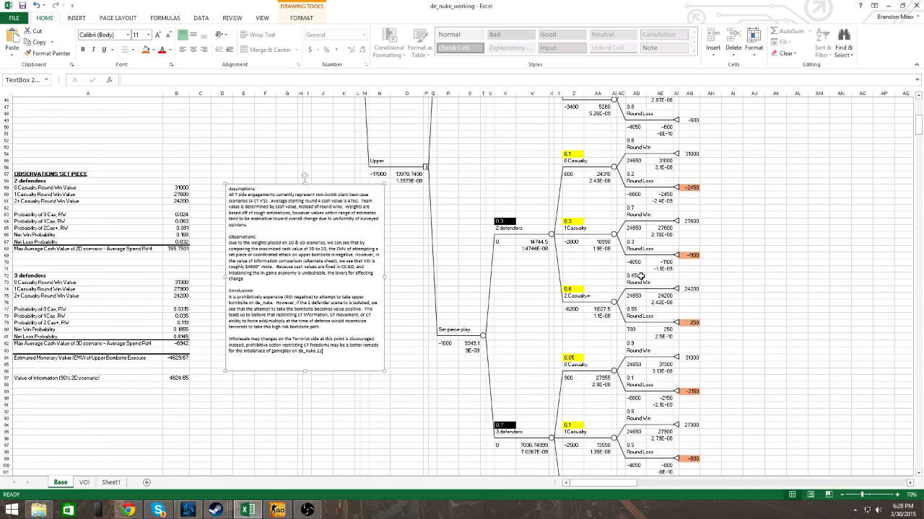
scroll(down, 3)
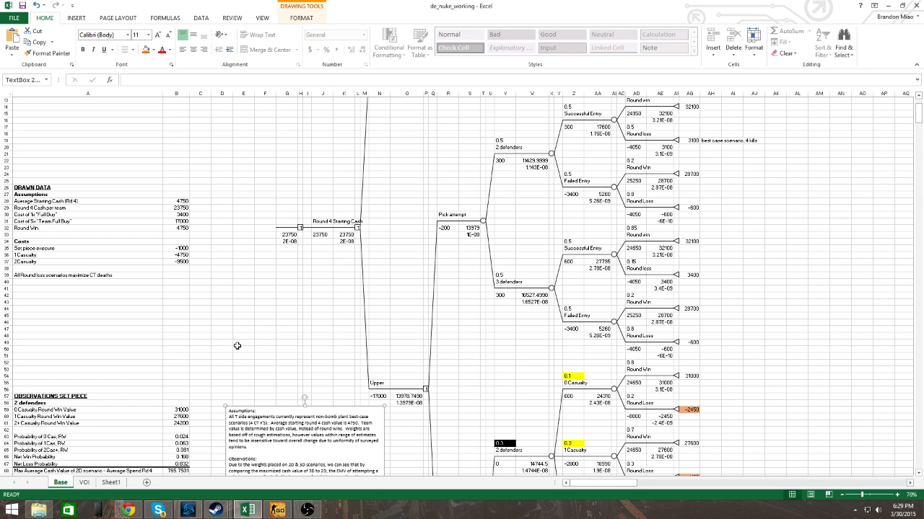
mouse_move(114, 221)
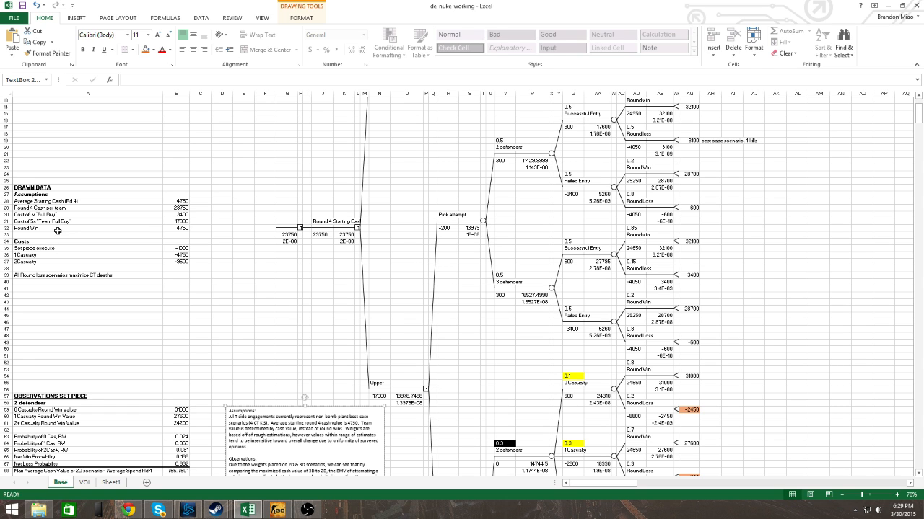
mouse_move(125, 244)
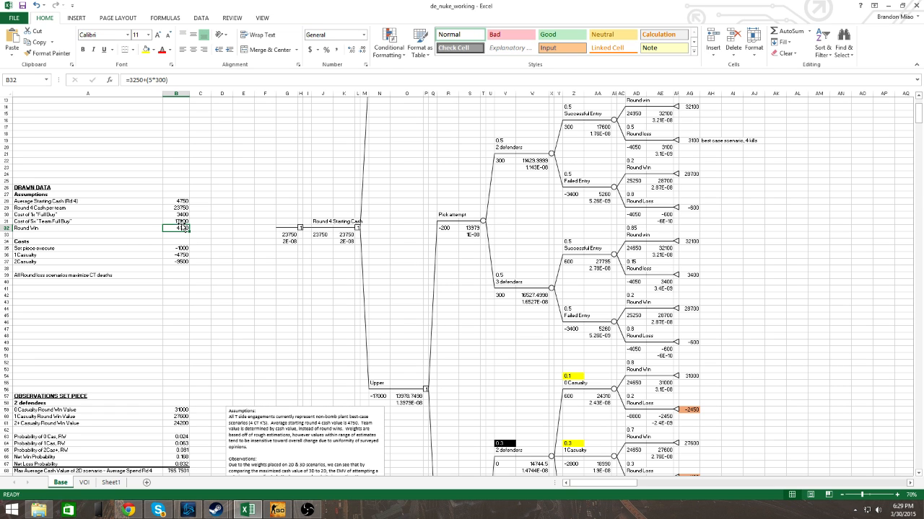
click(176, 221)
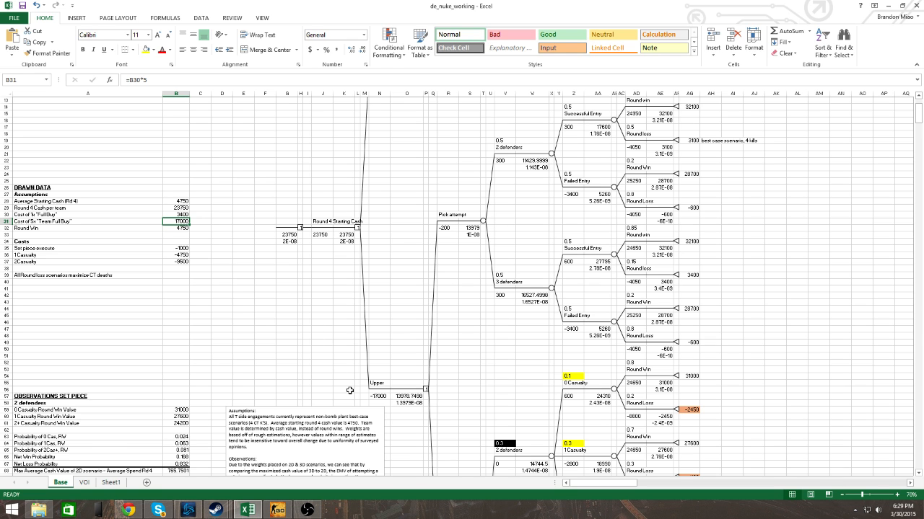
scroll(down, 3)
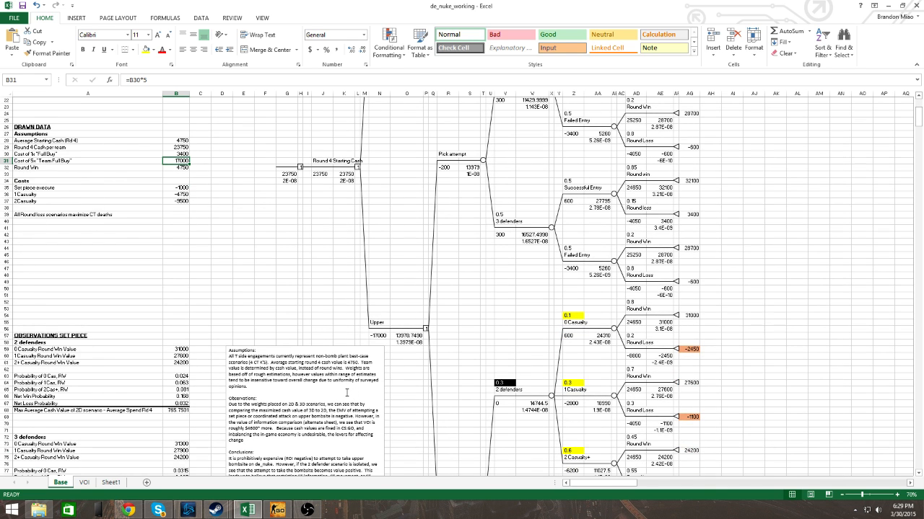
scroll(down, 3)
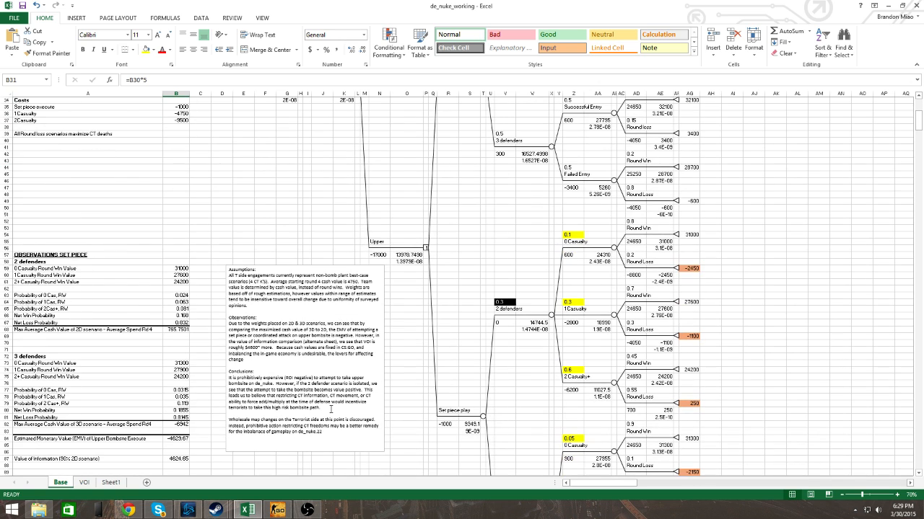
scroll(down, 3)
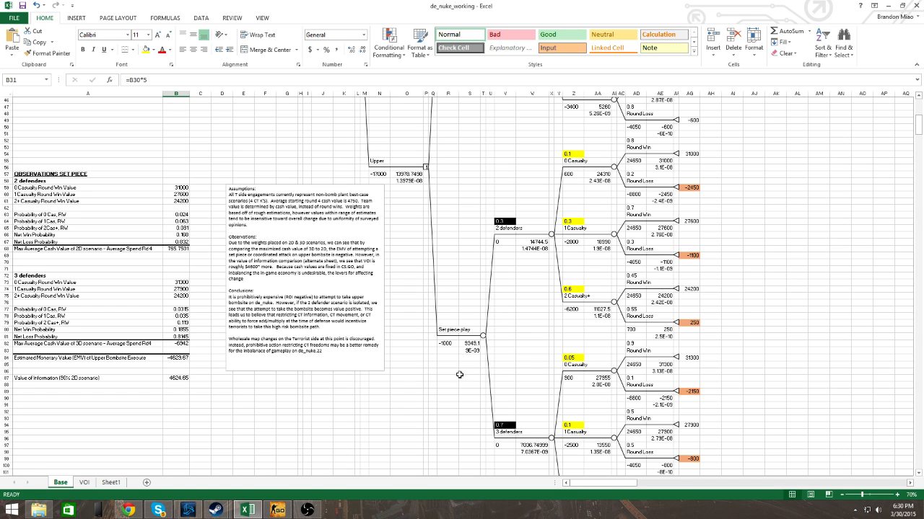
Step: Check the 1 Casualty and 2 Casualty+ branch probabilities and their formulas
click(573, 222)
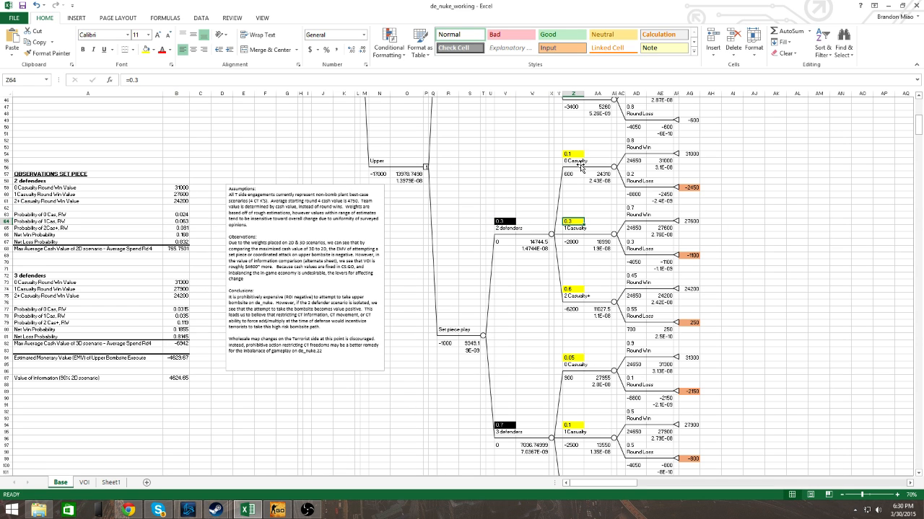
click(573, 289)
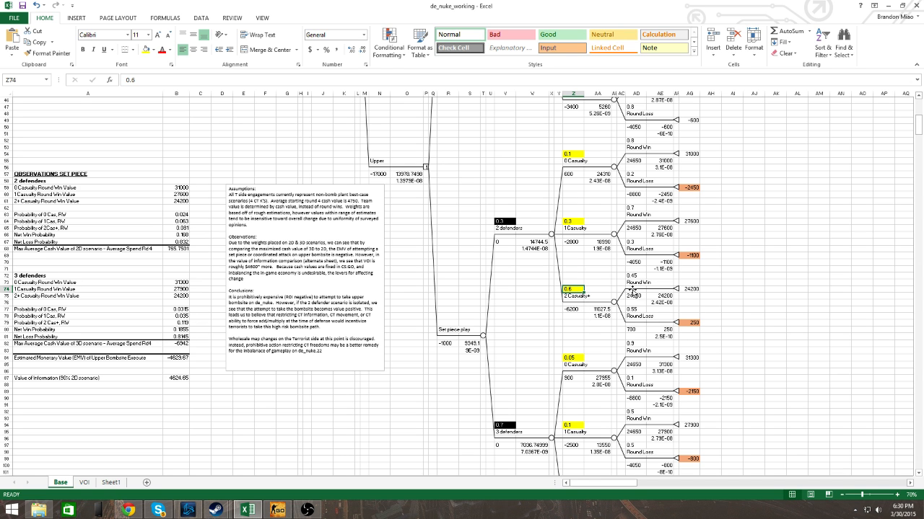
mouse_move(603, 379)
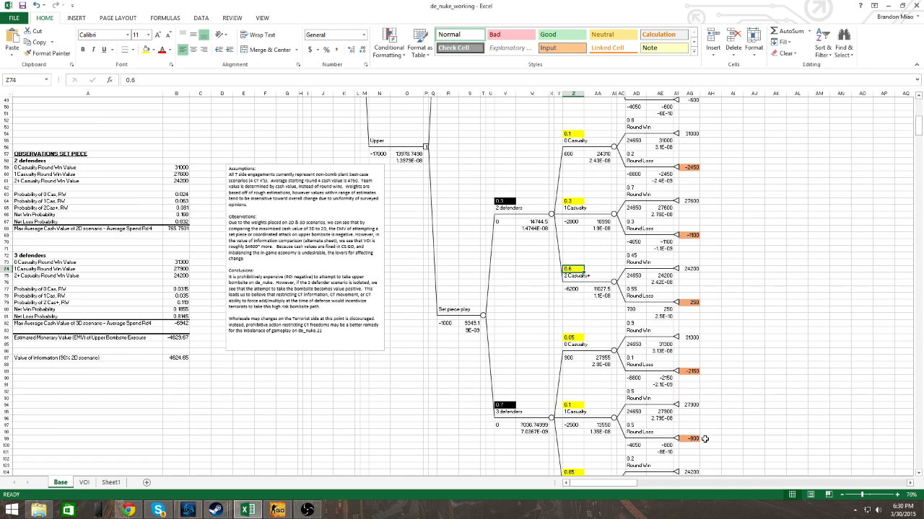
scroll(down, 3)
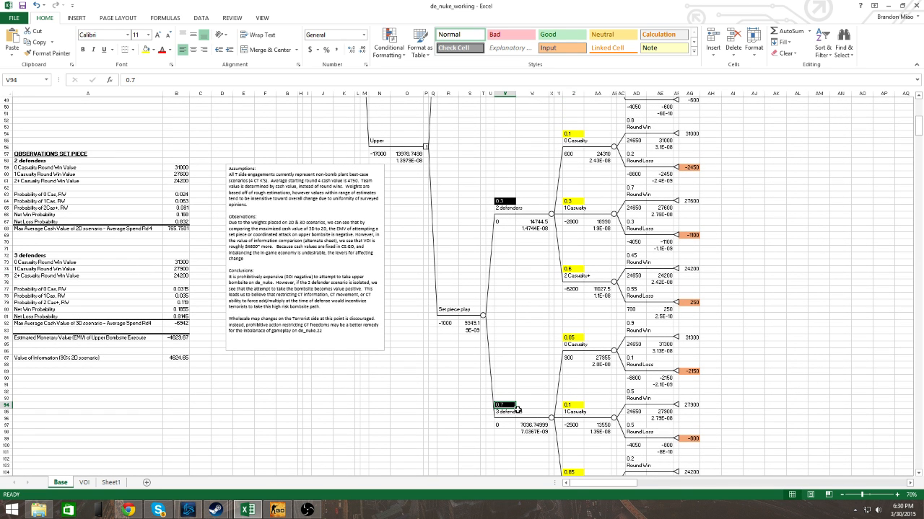
text(.0)
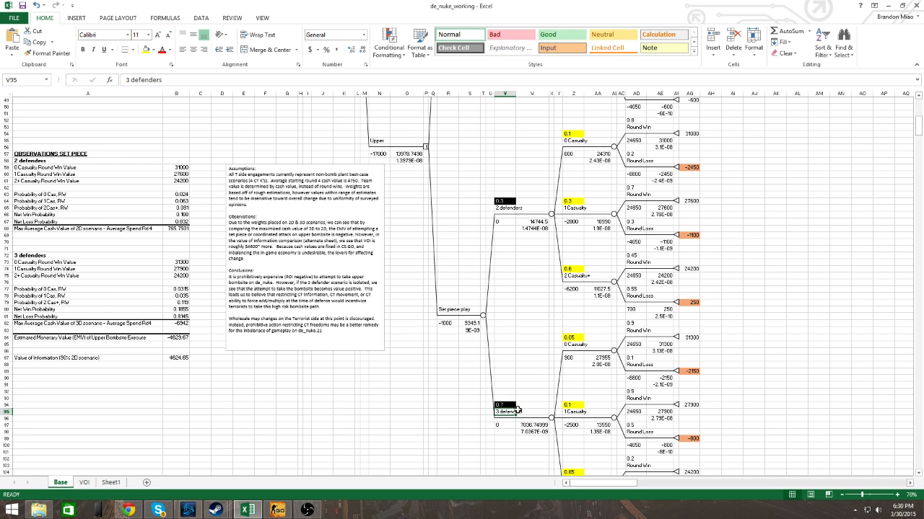
scroll(down, 3)
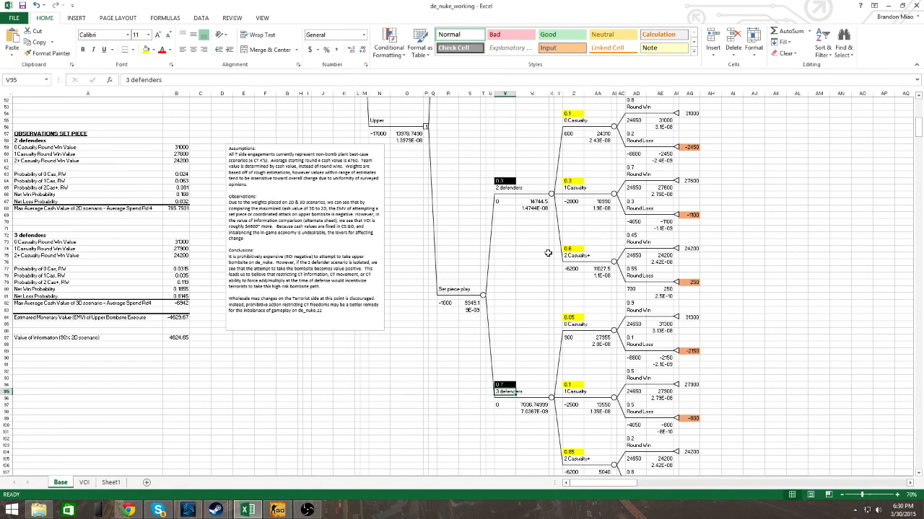
mouse_move(592, 267)
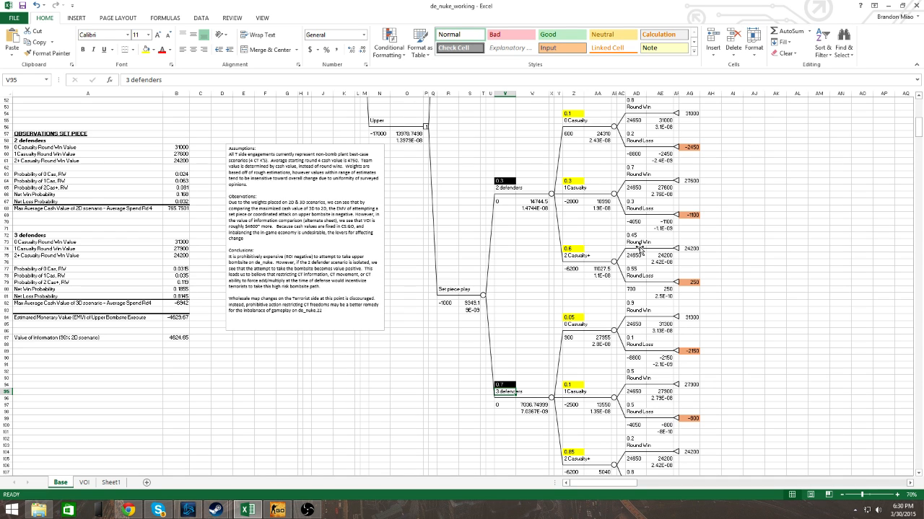
click(176, 282)
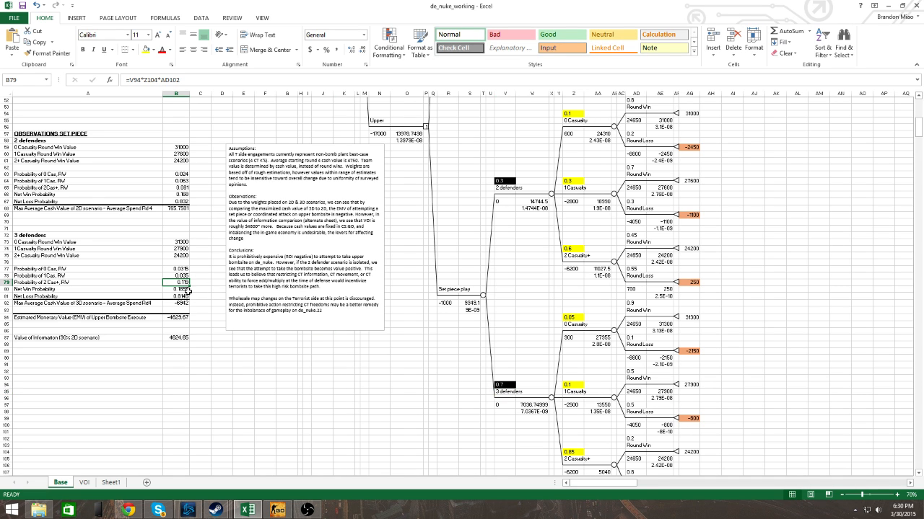
mouse_move(499, 175)
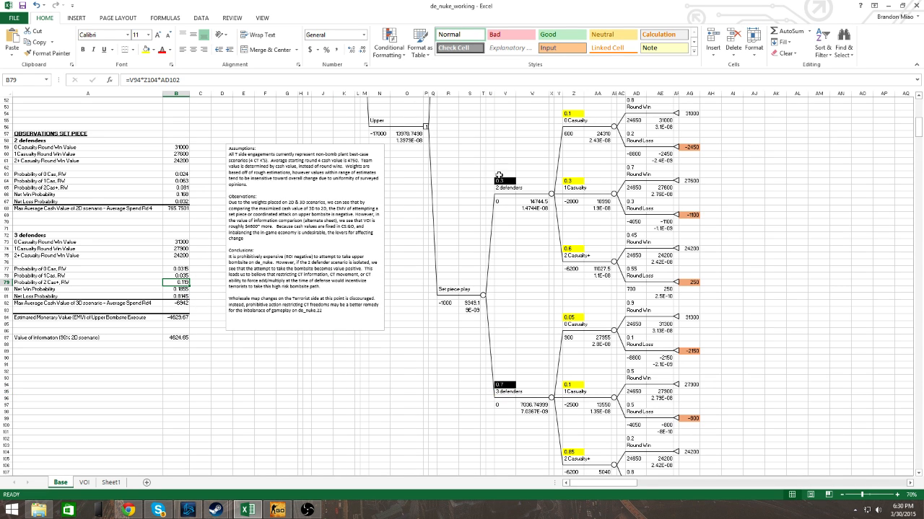
Step: Review the 24200 payoff total, terminal payoffs, decision maximum and Upper branch cost formulas
click(618, 238)
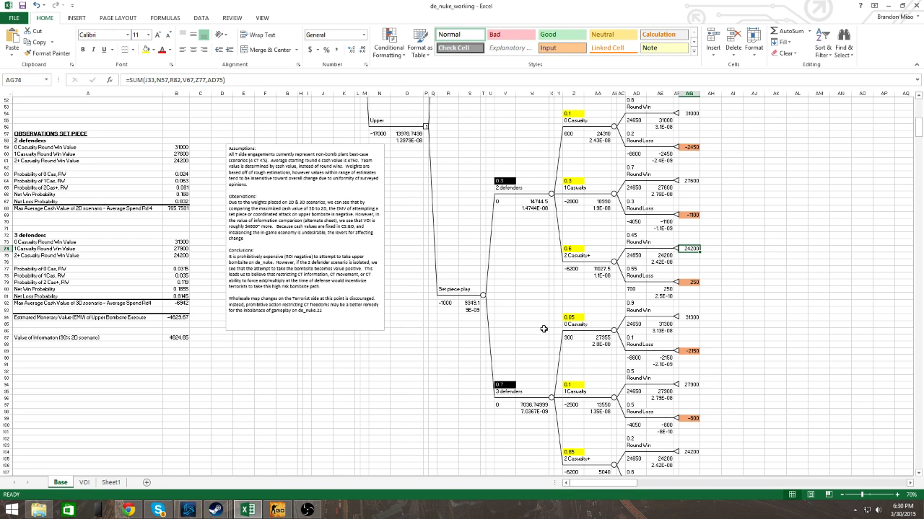
mouse_move(534, 342)
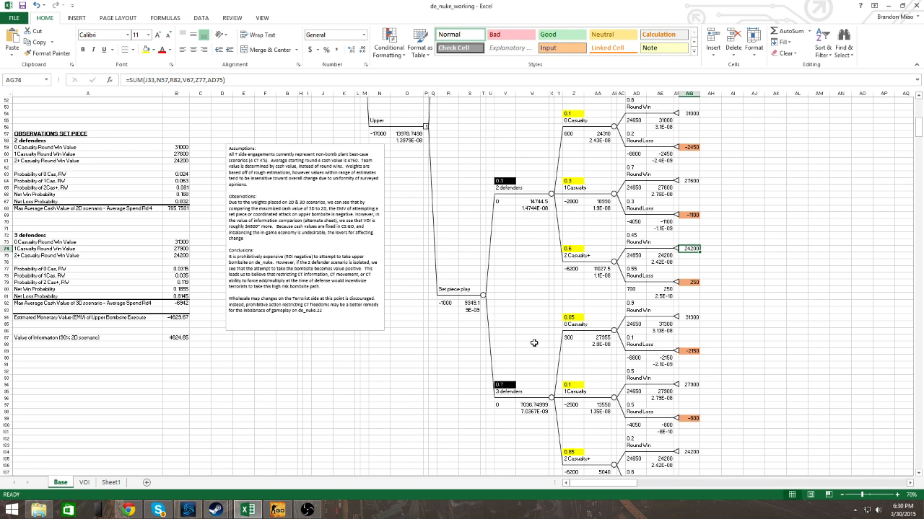
mouse_move(531, 347)
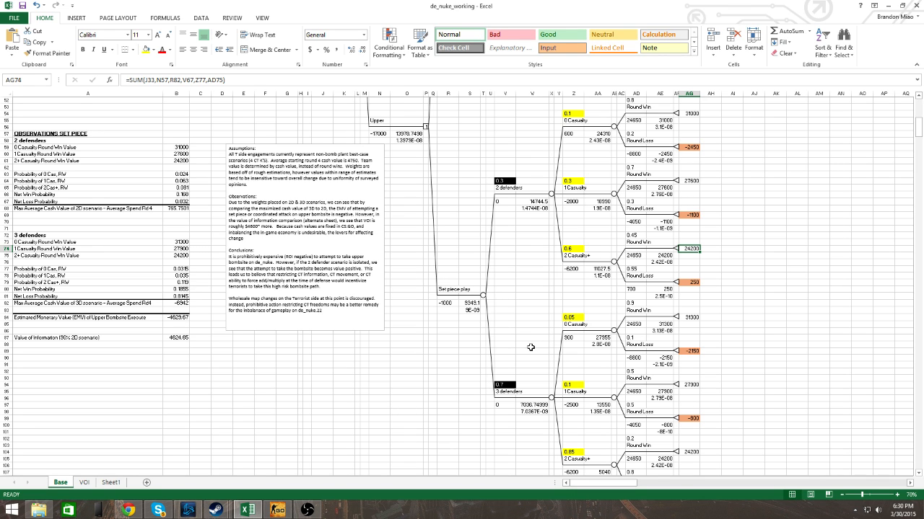
mouse_move(521, 346)
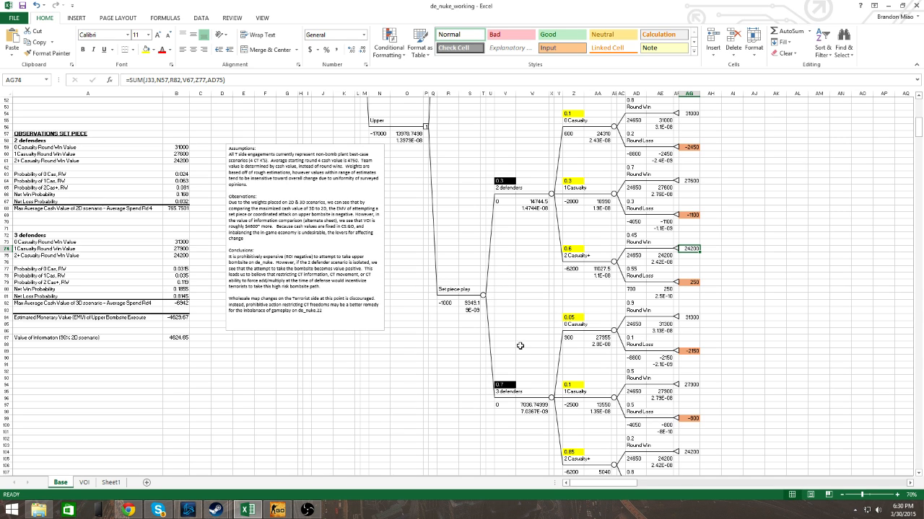
click(689, 283)
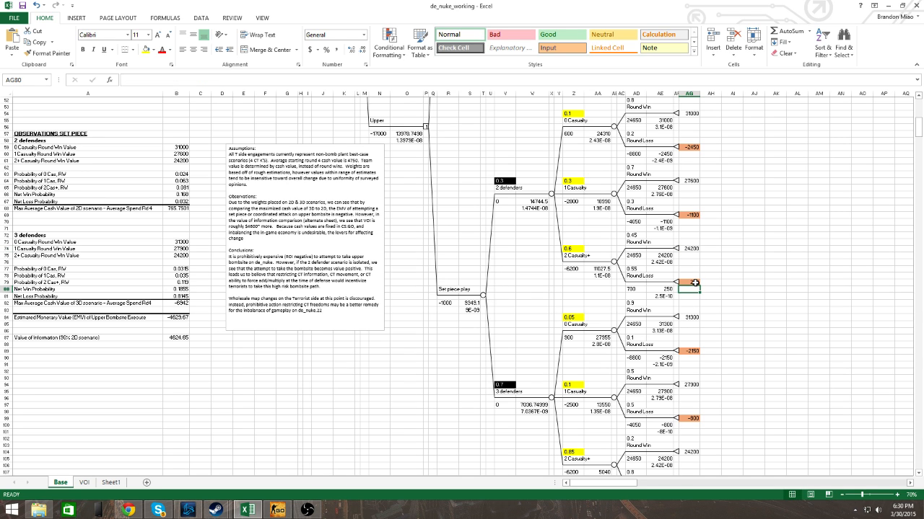
click(689, 283)
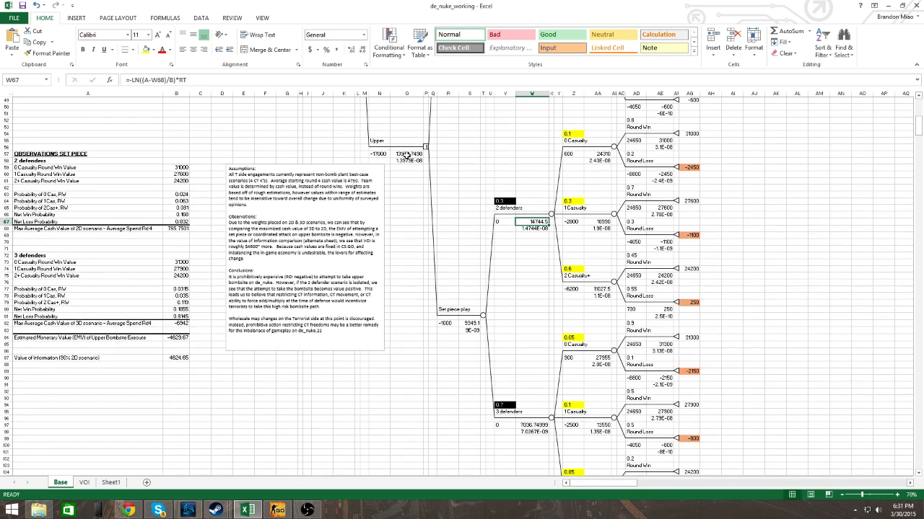
click(406, 154)
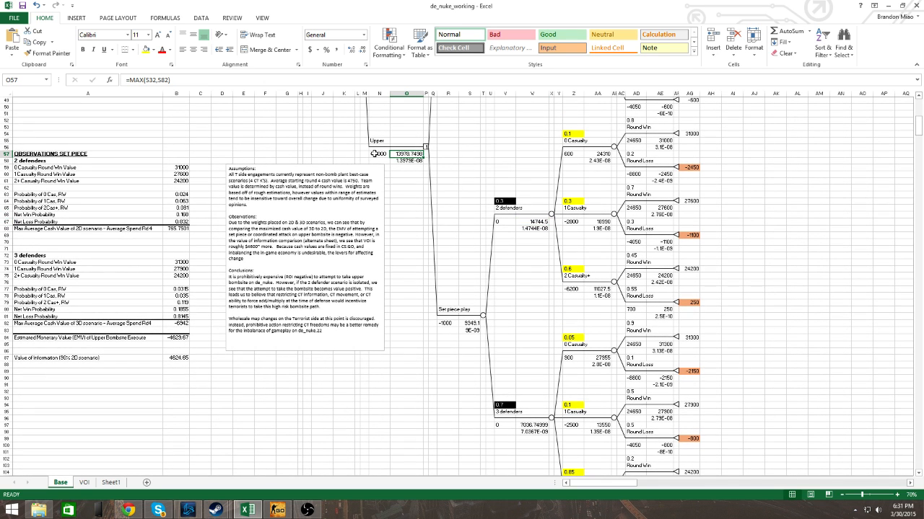
click(379, 153)
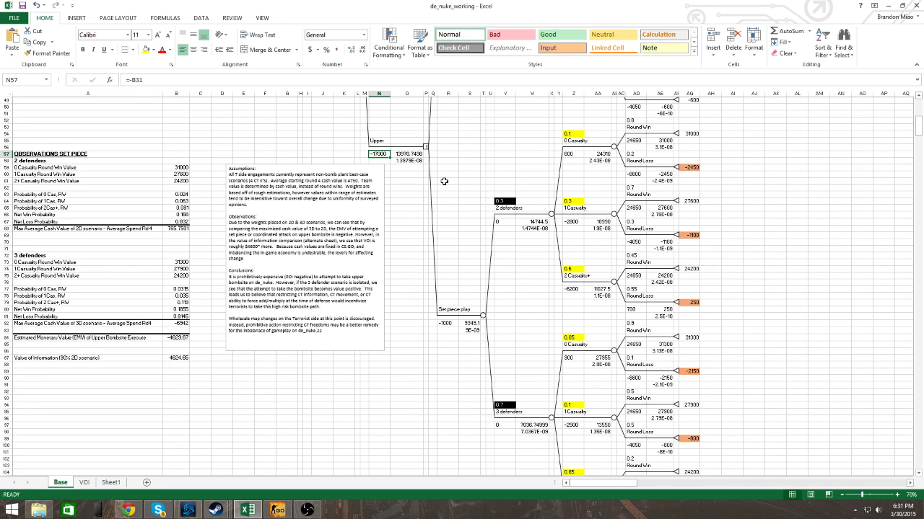
Step: Recheck the 2 defenders node, decision maximum, Upper cost and 0.85 probability formulas
click(532, 221)
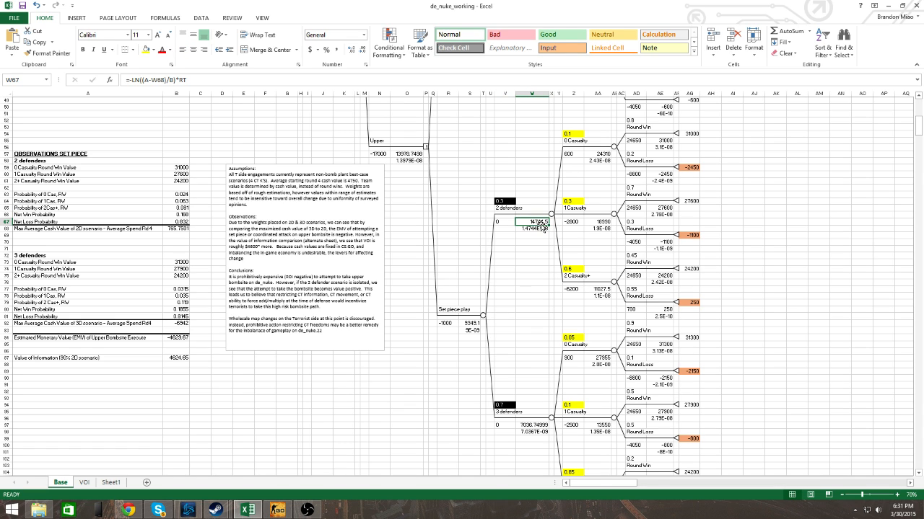
click(407, 154)
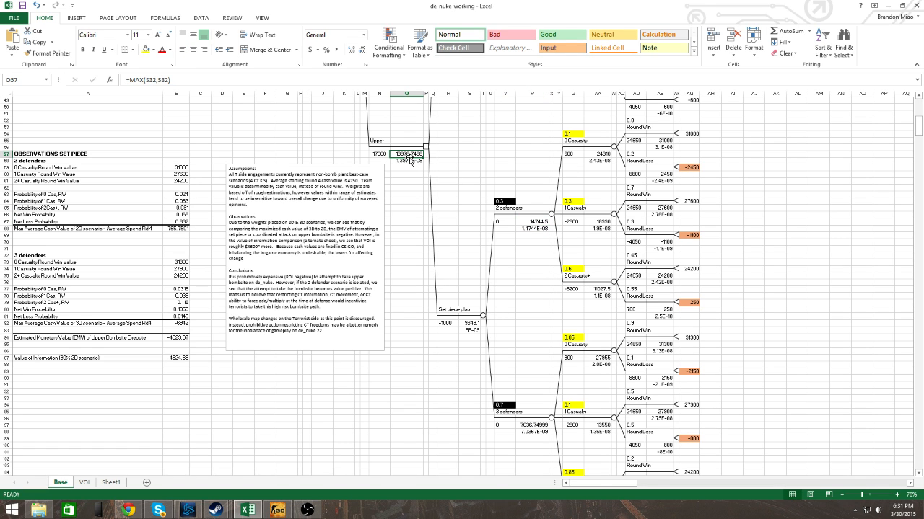
mouse_move(479, 236)
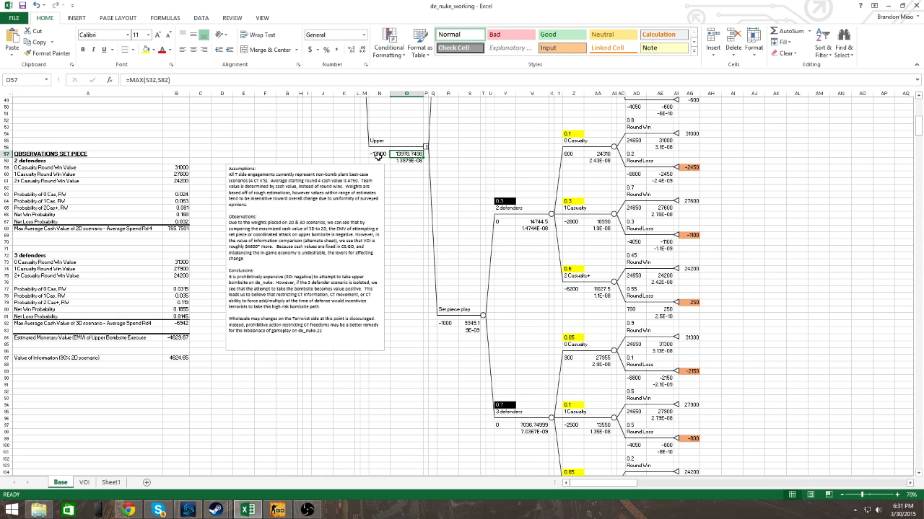
click(378, 154)
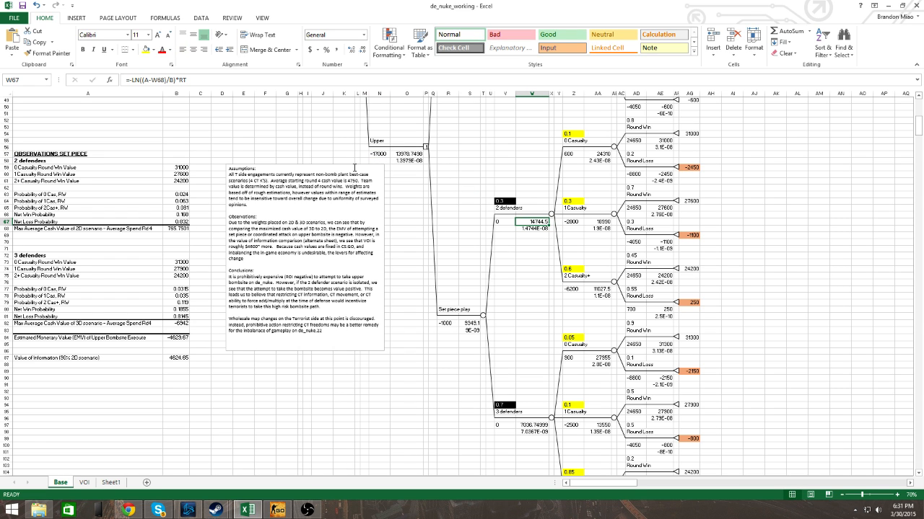
mouse_move(559, 231)
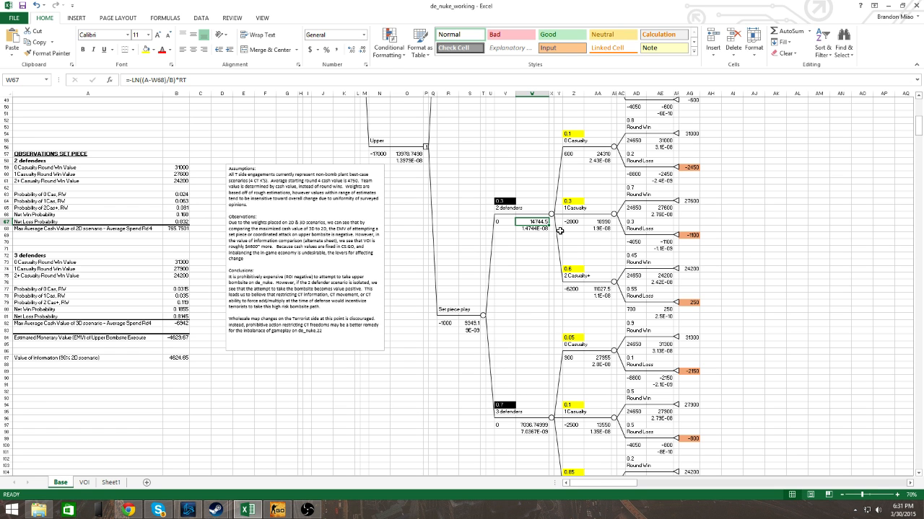
mouse_move(566, 247)
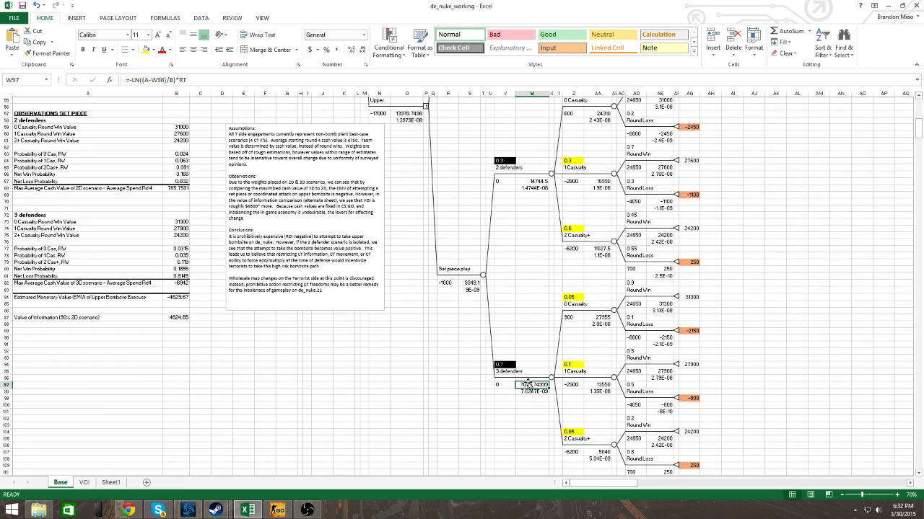
click(406, 113)
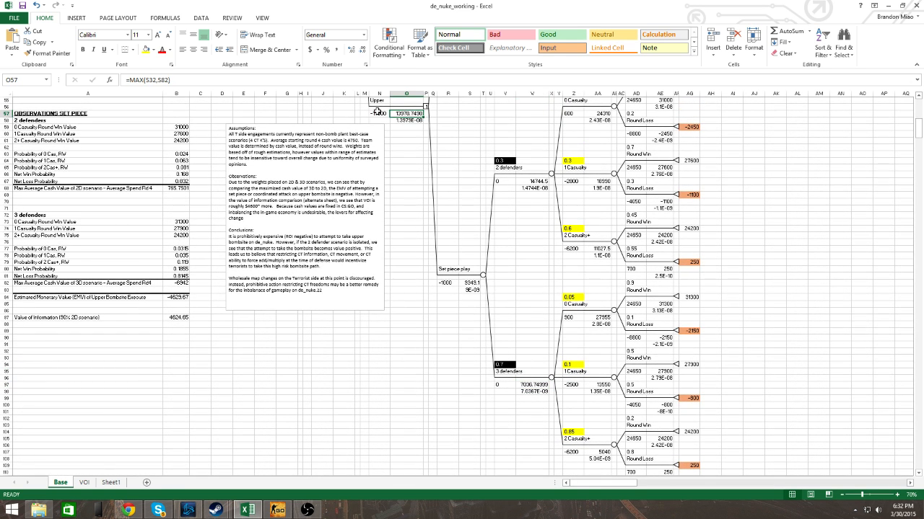
click(379, 113)
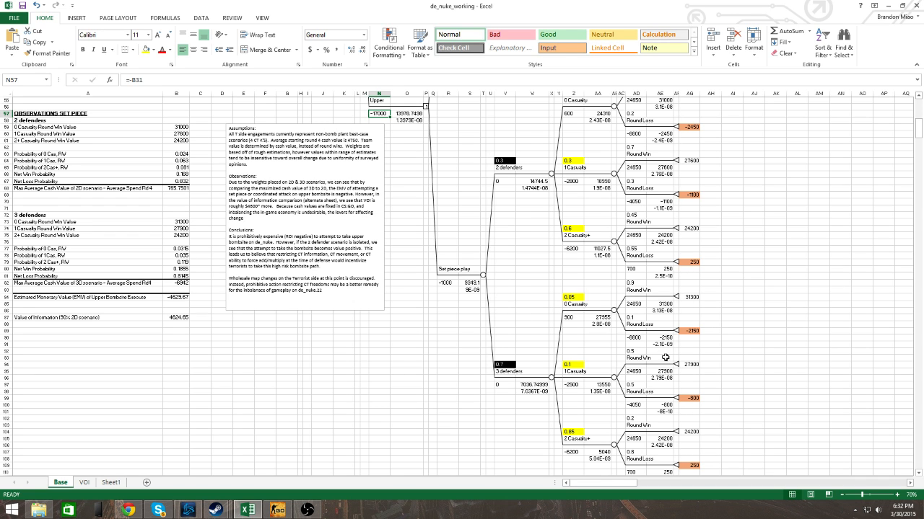
click(572, 372)
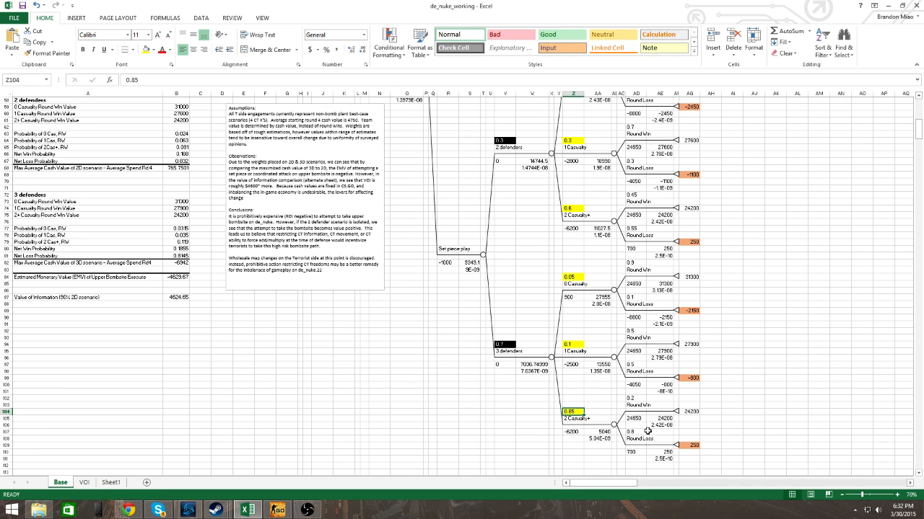
Step: View the B87 Value of Information formula, then inspect the VOI sheet's 2 defenders node
click(176, 297)
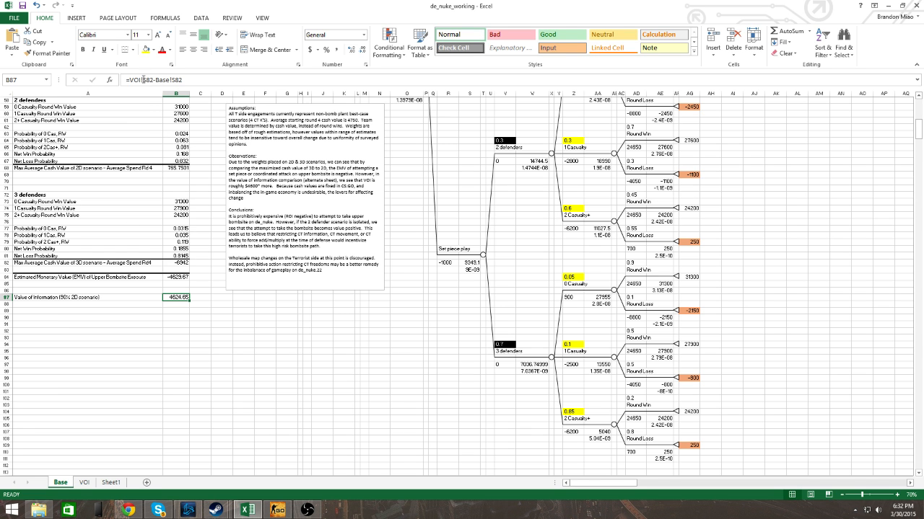
click(84, 482)
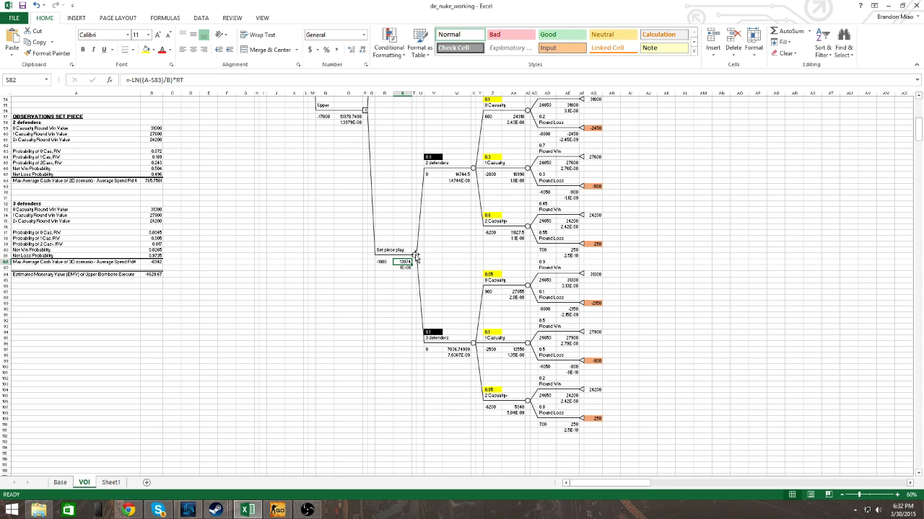
mouse_move(402, 287)
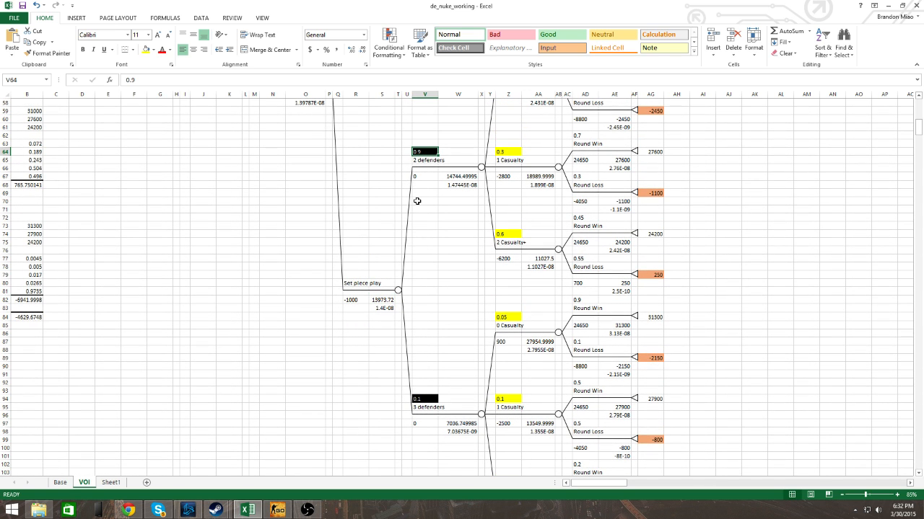
mouse_move(435, 198)
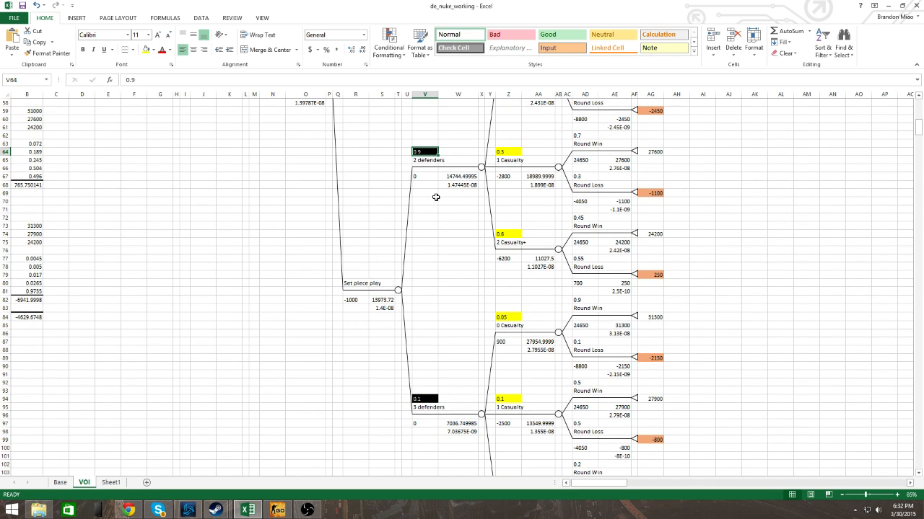
click(458, 176)
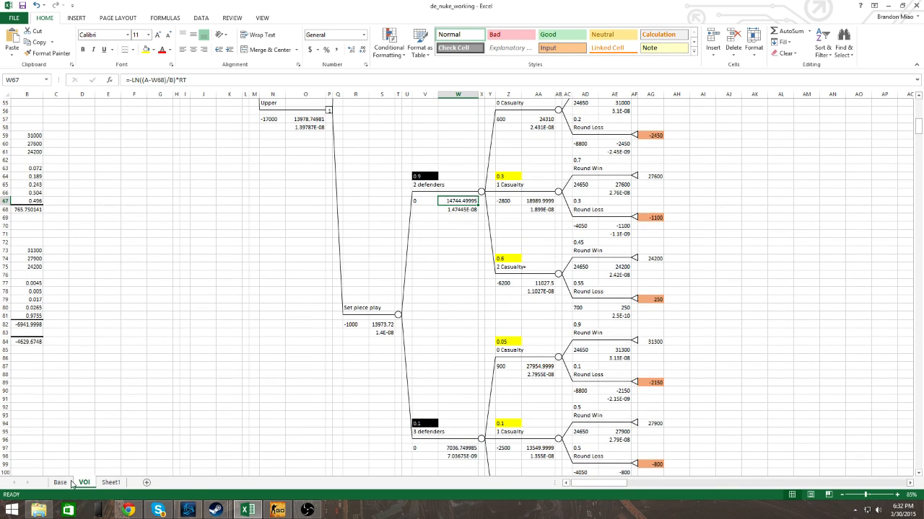
Step: Go back to the Base sheet's original tree showing the 90% 2D Value of Information
click(60, 481)
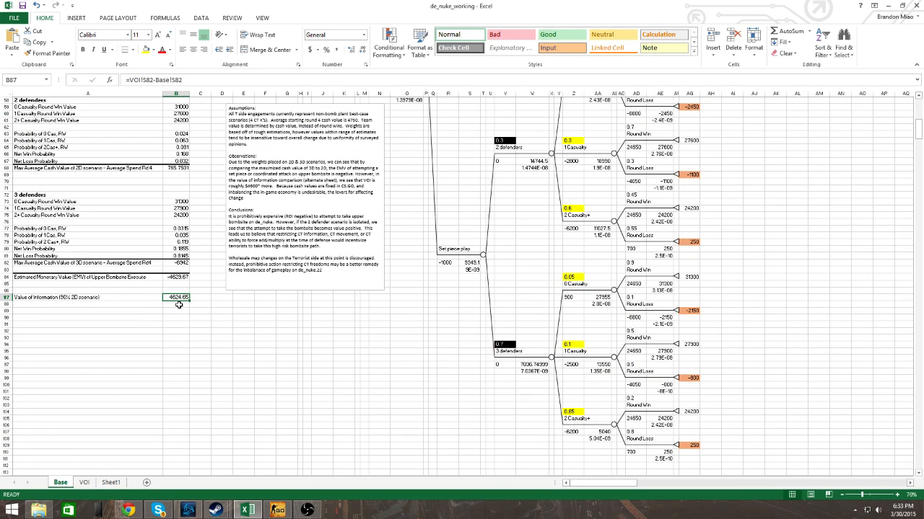
mouse_move(195, 368)
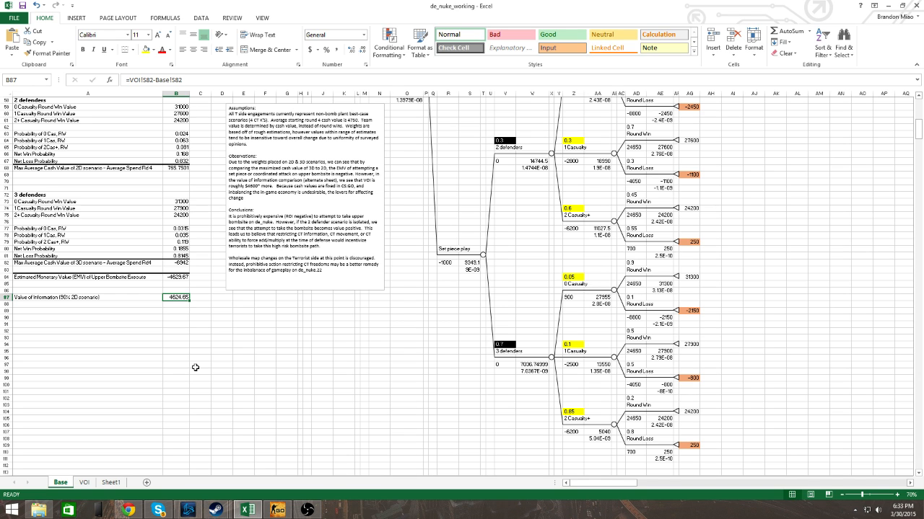
click(505, 352)
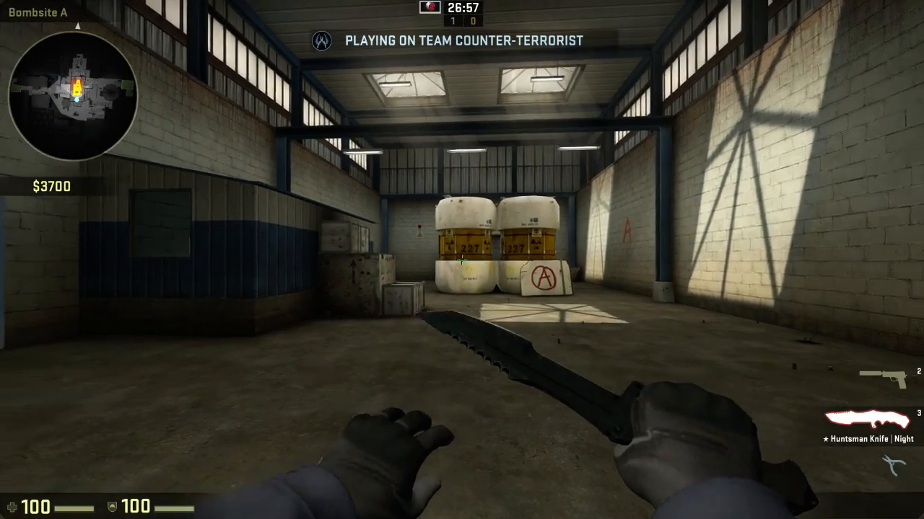
Step: Fly over original Nuke bombsite A, swapping between pistol and knife
key(2)
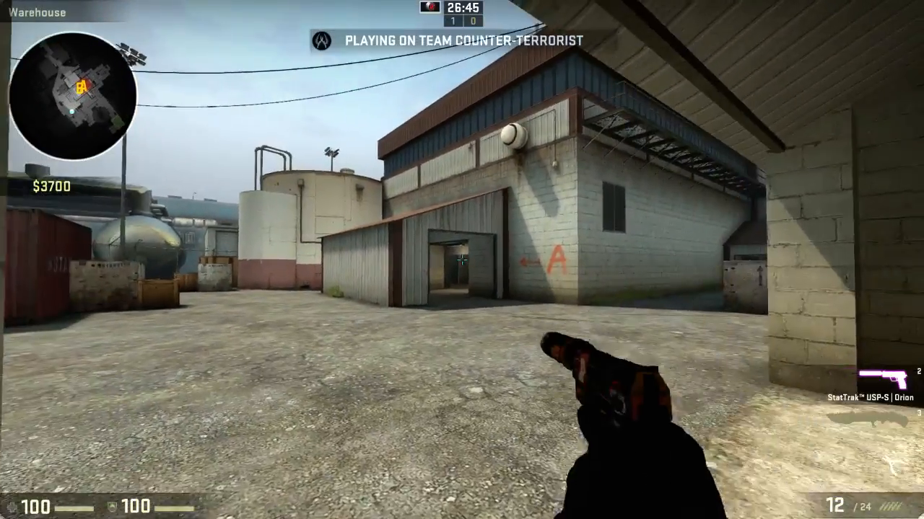
key(3)
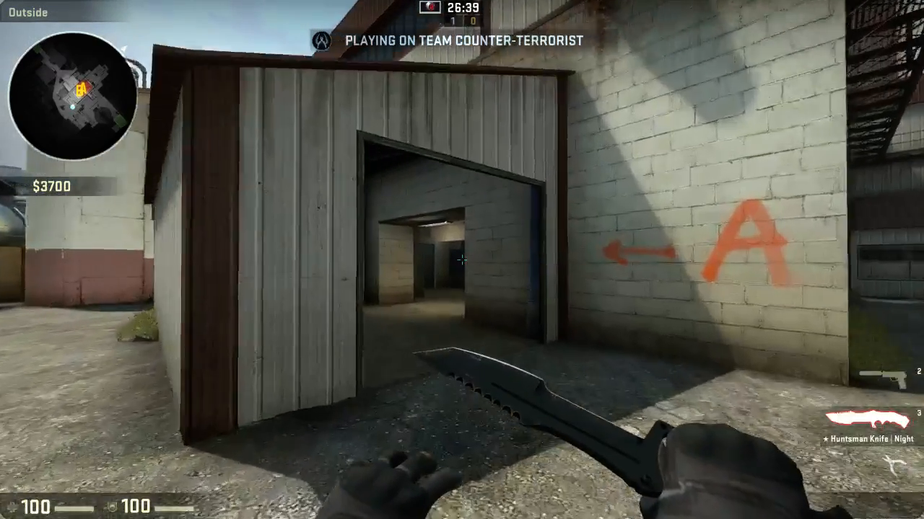
mouse_move(462, 260)
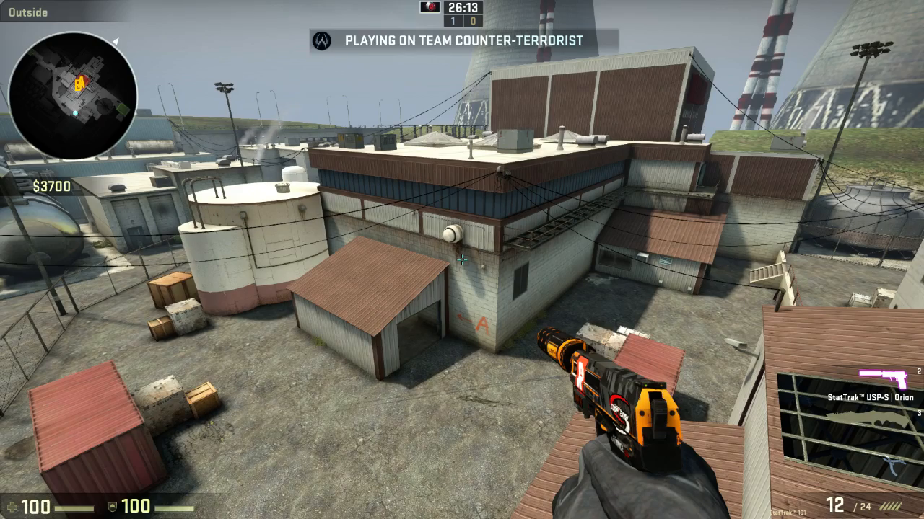
key(3)
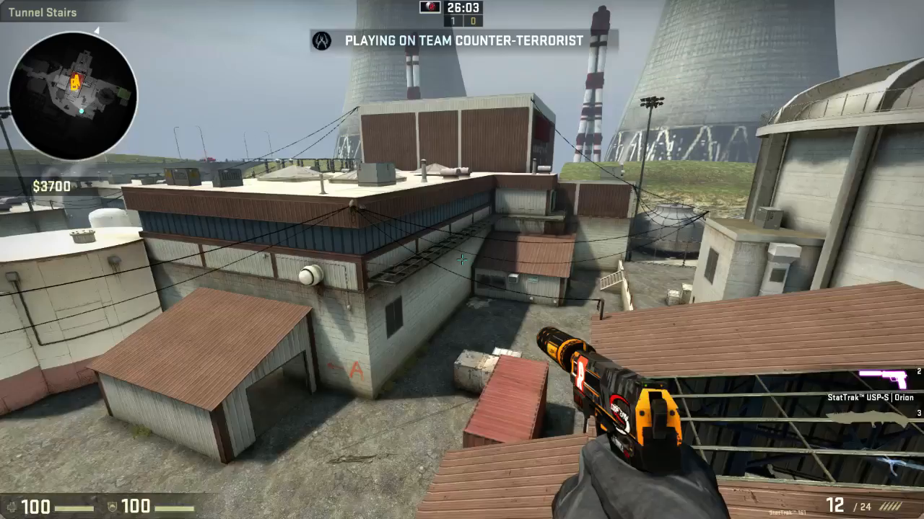
mouse_move(462, 260)
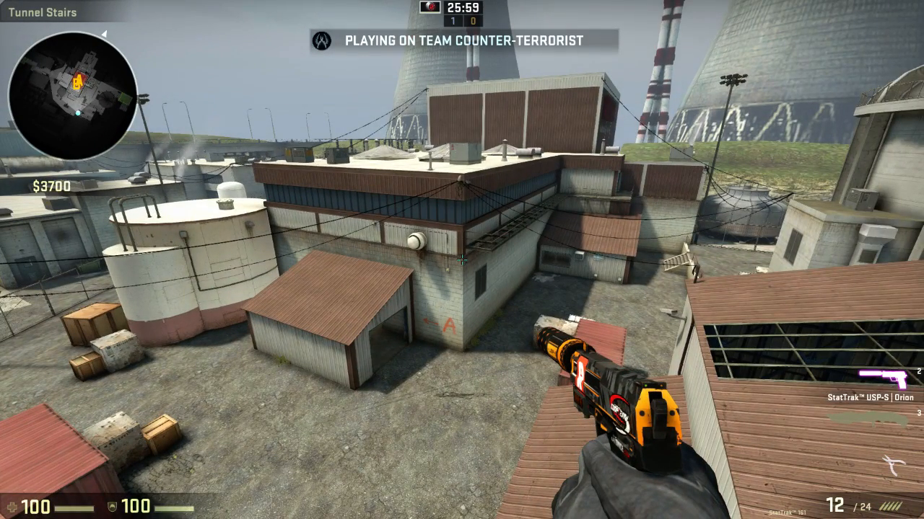
mouse_move(461, 260)
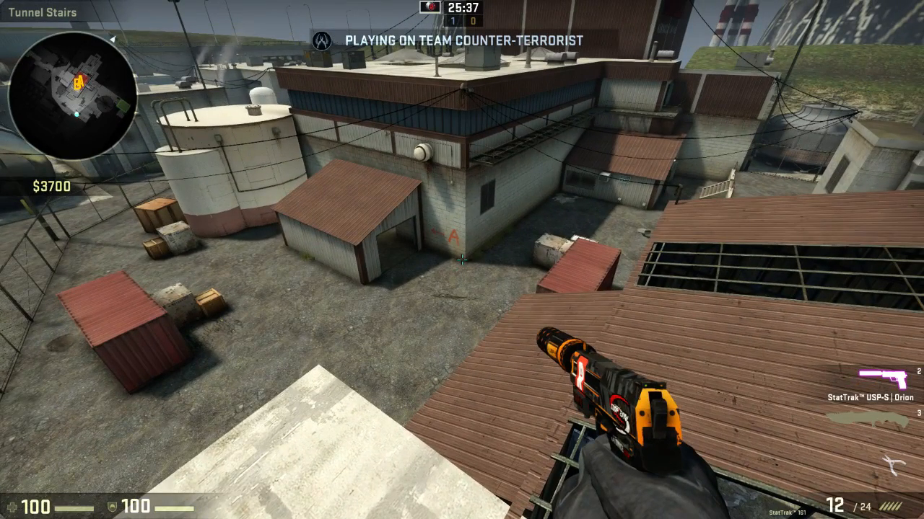
mouse_move(462, 260)
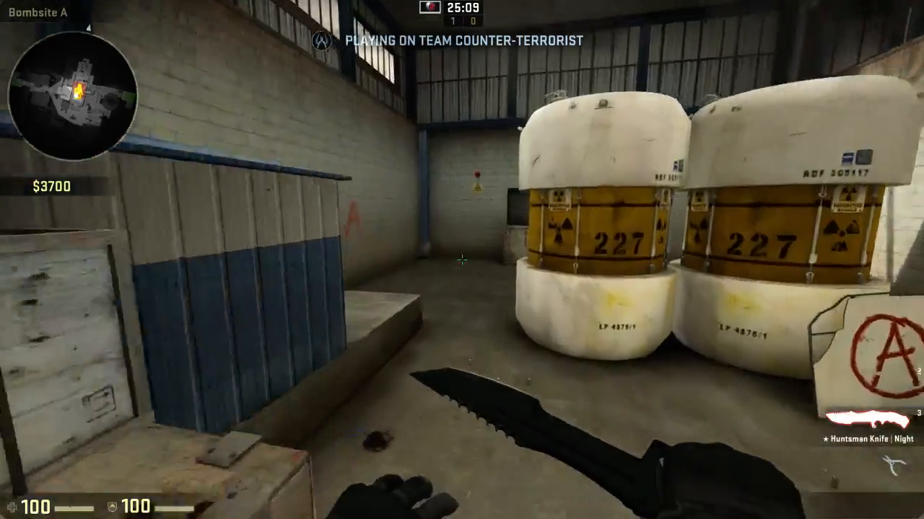
mouse_move(462, 260)
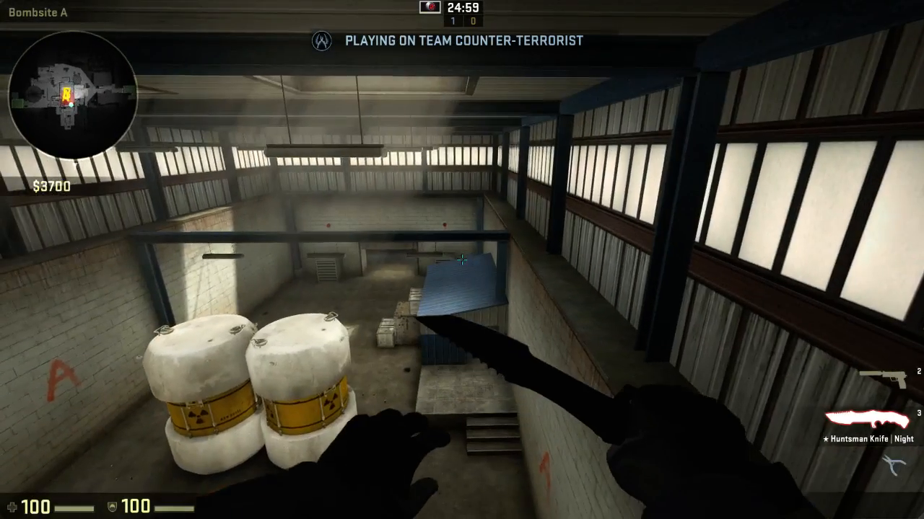
mouse_move(462, 260)
text(changeleve)
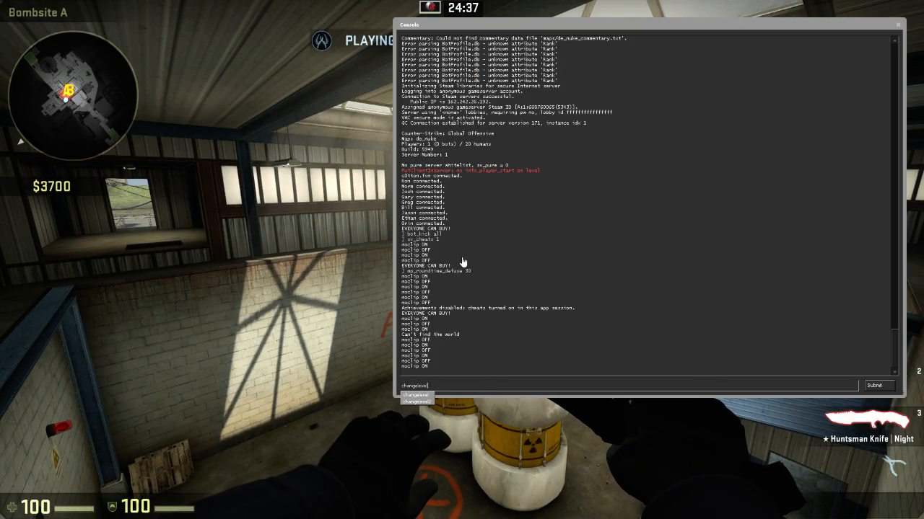
Step: Run changelevel de_nuke_c0tton and bot_kick all in the console
text(de_)
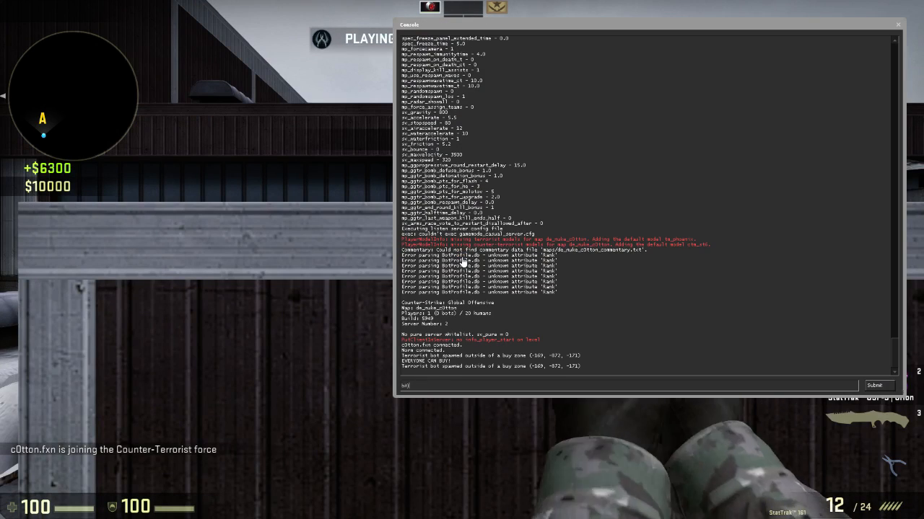
text(bot_kick al)
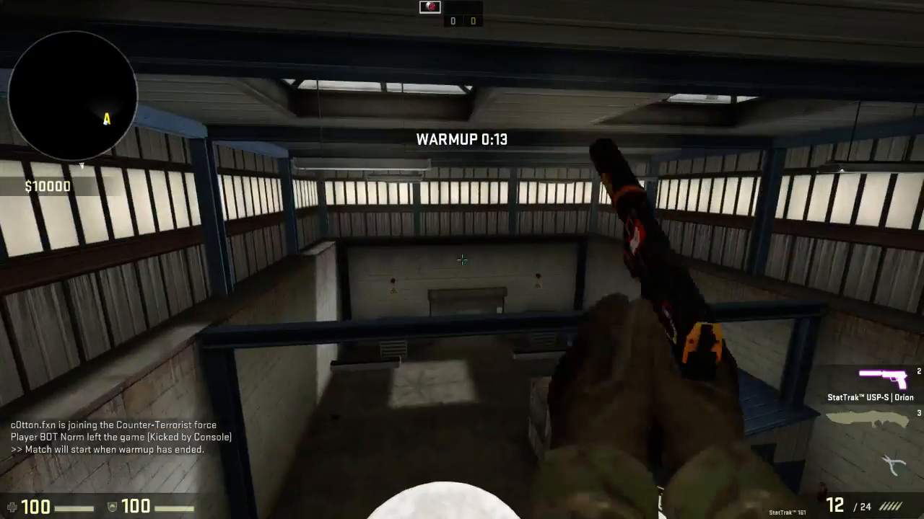
mouse_move(462, 260)
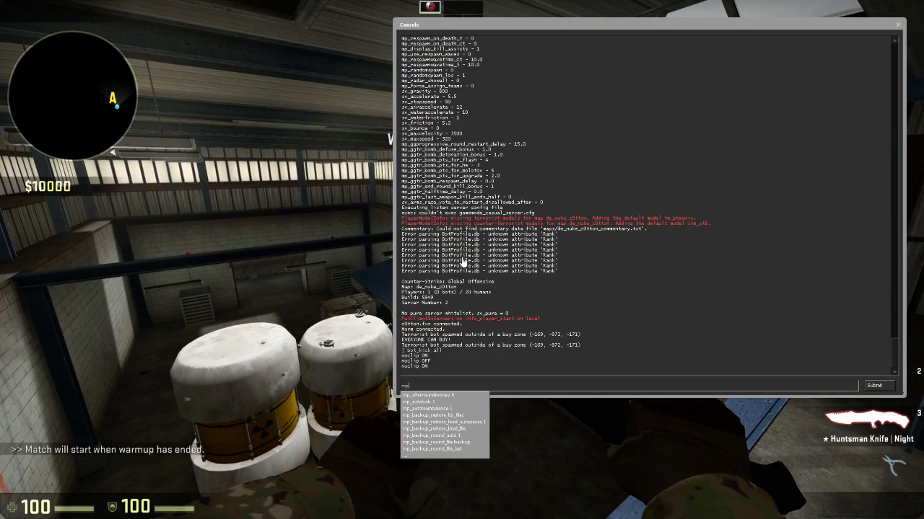
Step: Enter mp_roundtime_defuse 30 in the console
text(mp_roundtime)
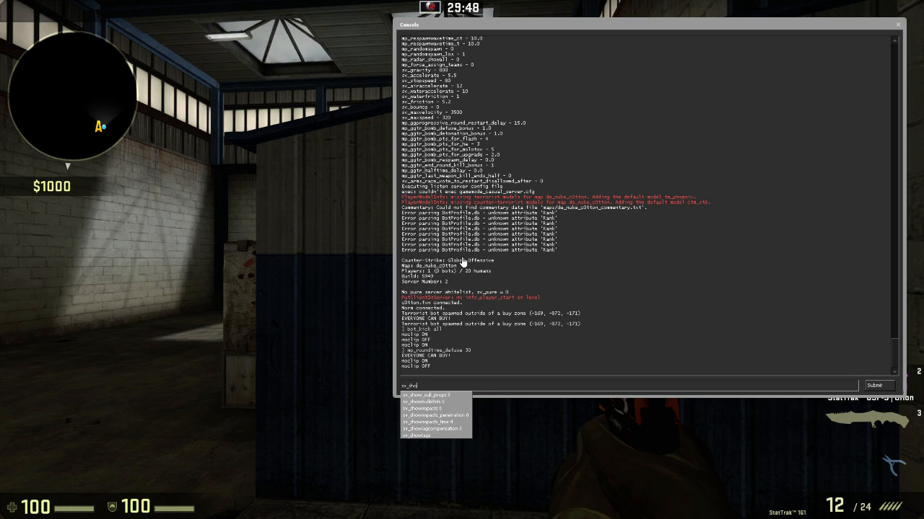
Step: Shoot the blue hut wall to see bullet impact markers, then switch to the knife
key(`)
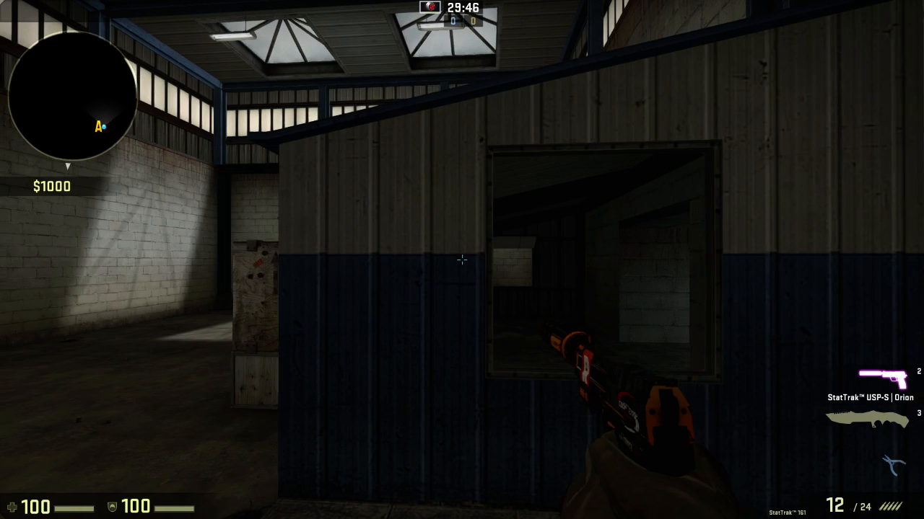
click(461, 260)
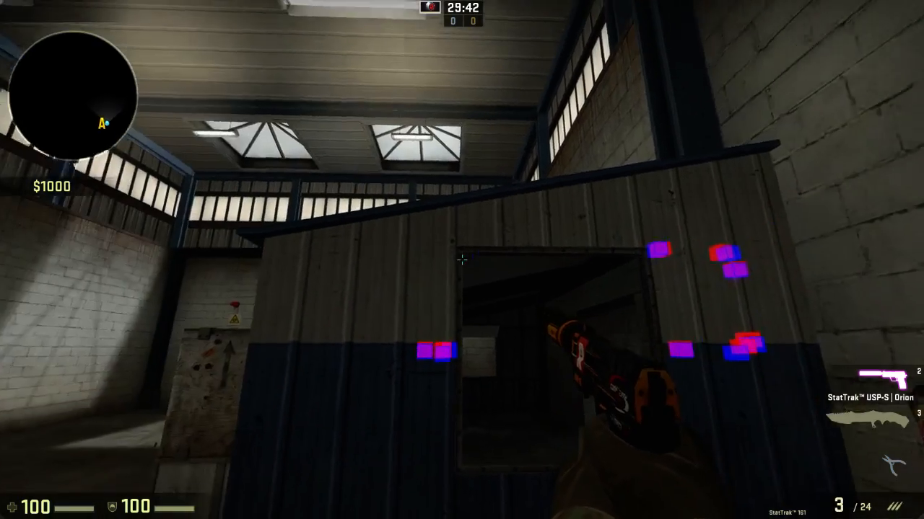
key(r)
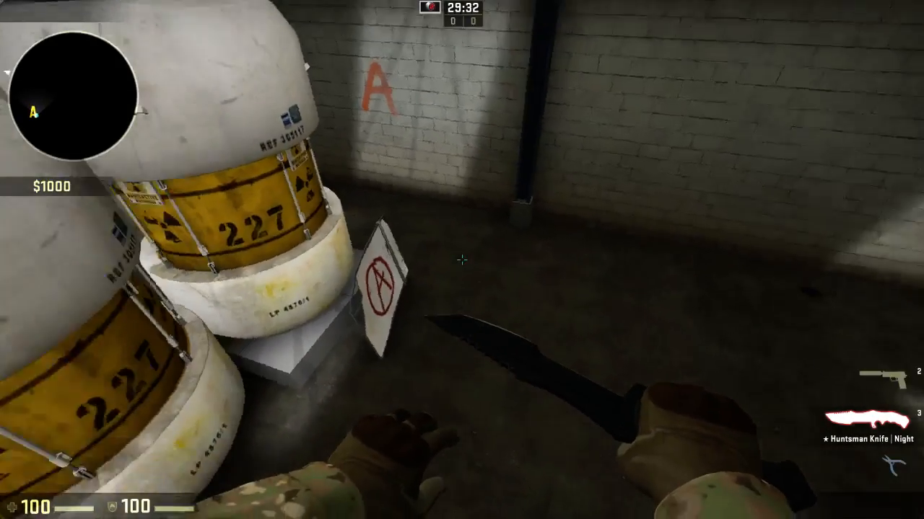
mouse_move(461, 259)
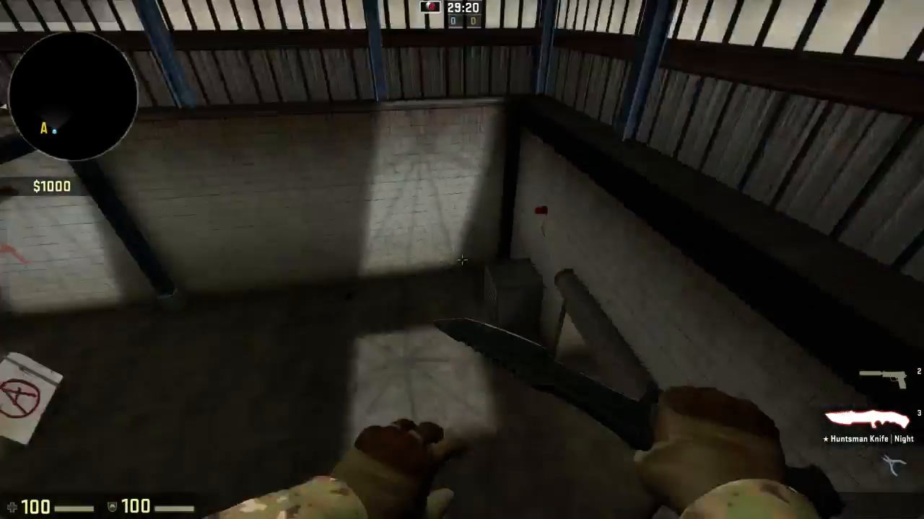
mouse_move(462, 260)
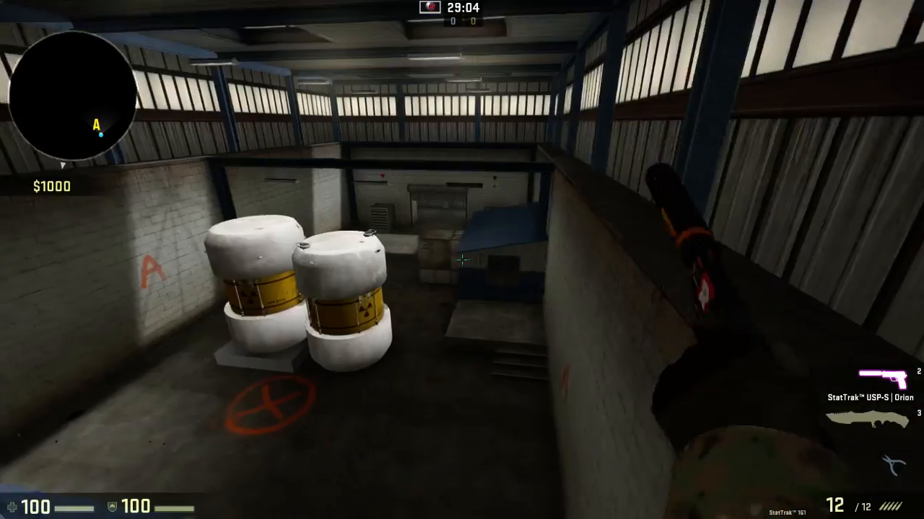
Step: Walk the lower corridor with the M4A1, fire toward site A and smoke the barrels
key(3)
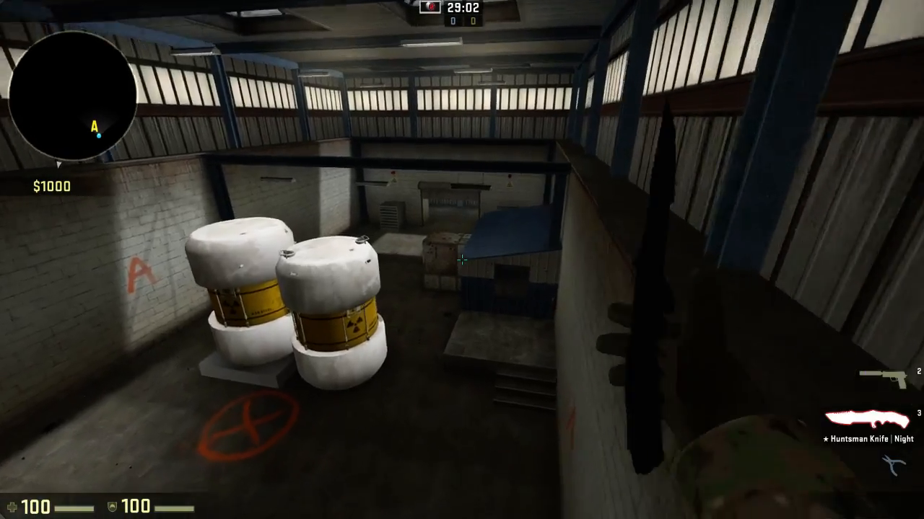
key(2)
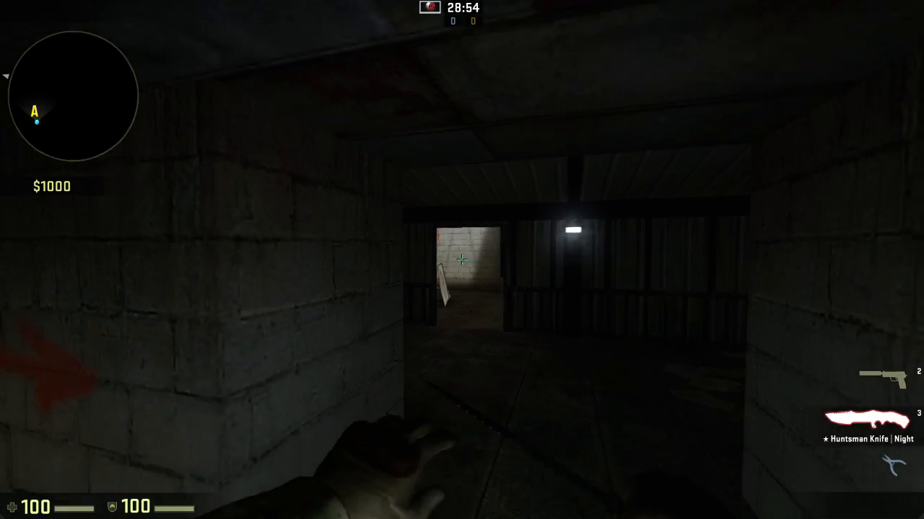
key(2)
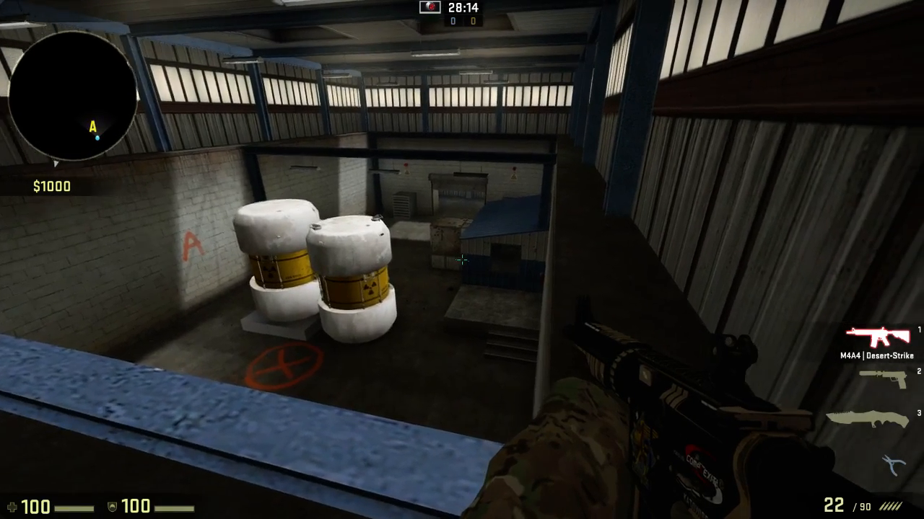
click(461, 259)
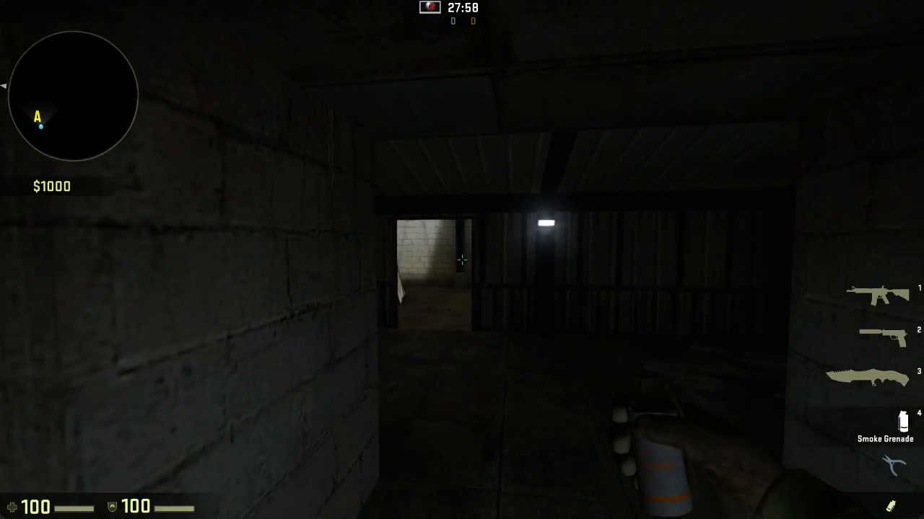
key(3)
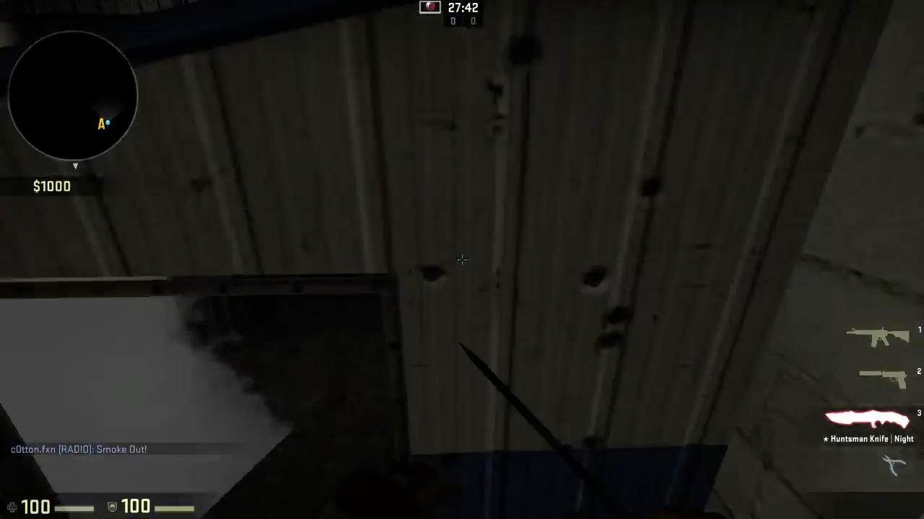
key(1)
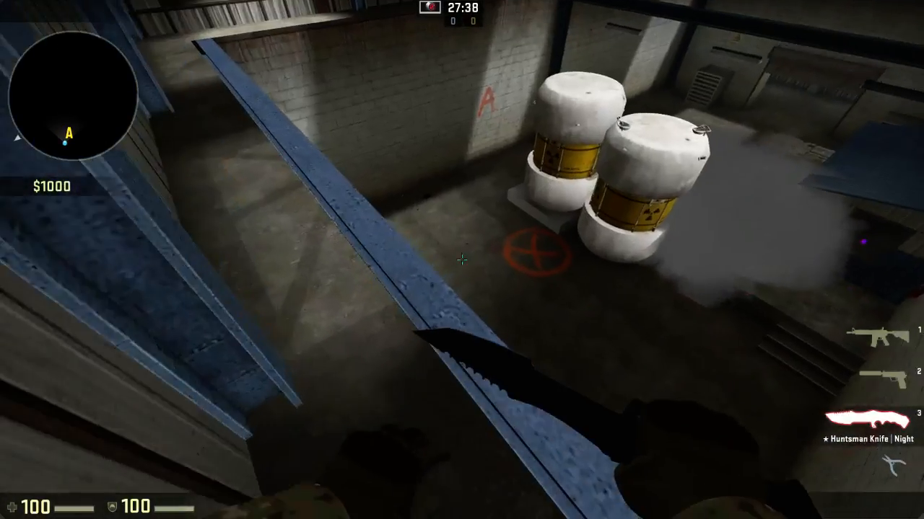
Step: Fire the M4A4 at the blue hut through the smoke and toward the barrels
key(1)
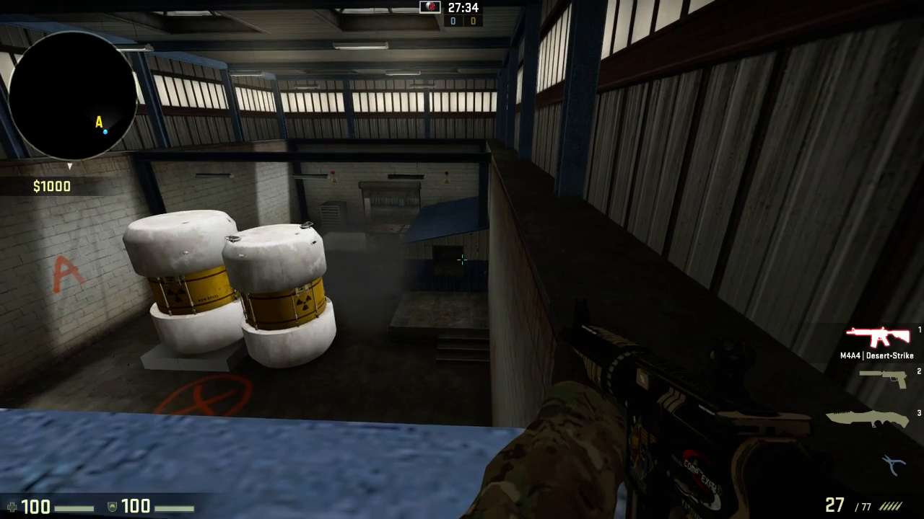
click(461, 260)
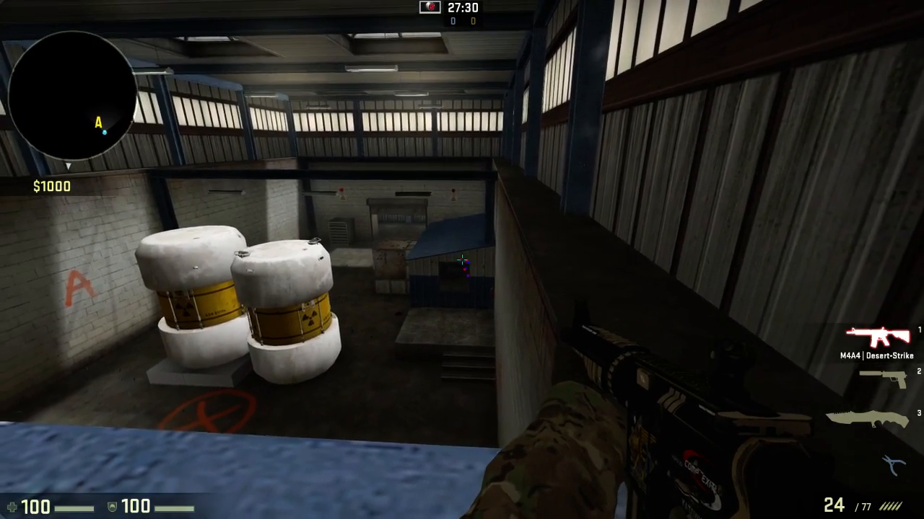
click(462, 260)
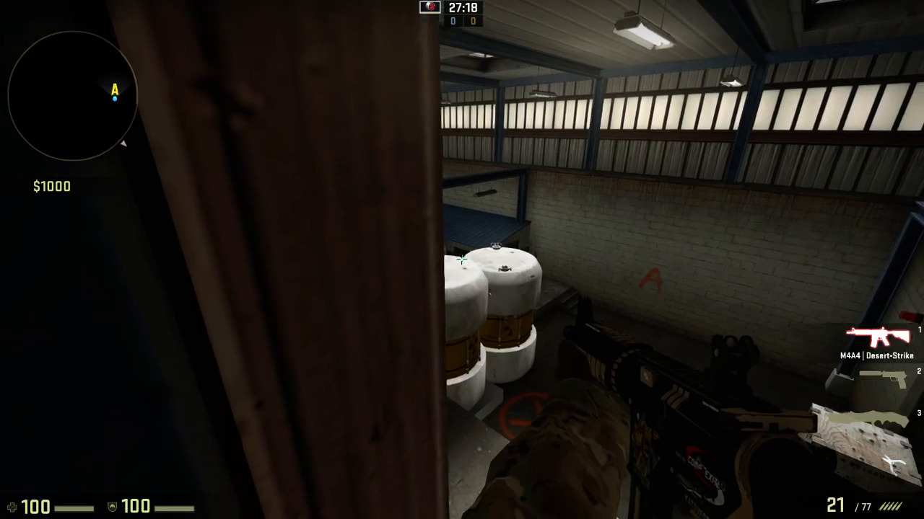
click(461, 259)
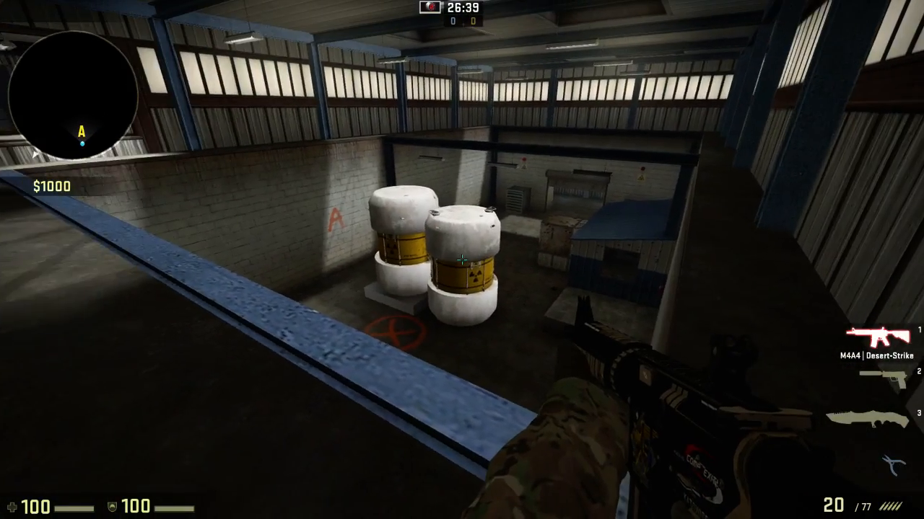
mouse_move(462, 259)
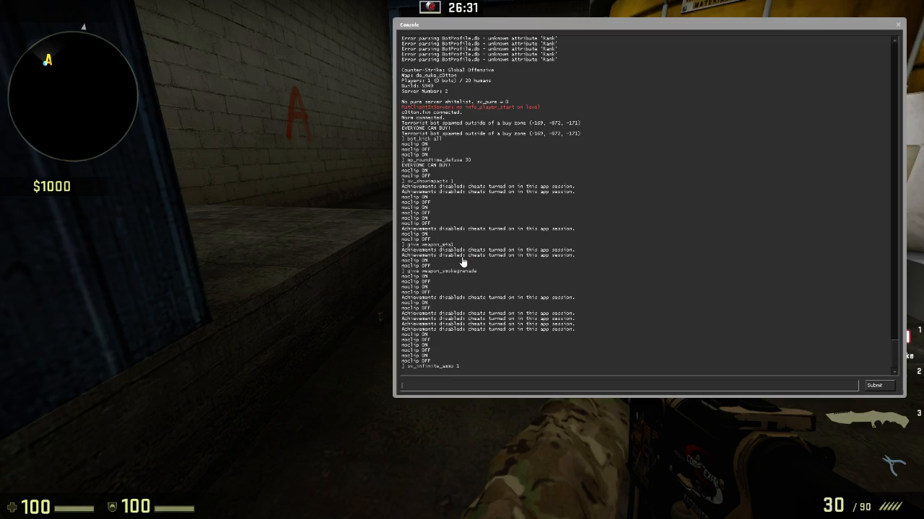
Step: Climb to the high ledge over bombsite A, swapping between knife and M4A4
key(`)
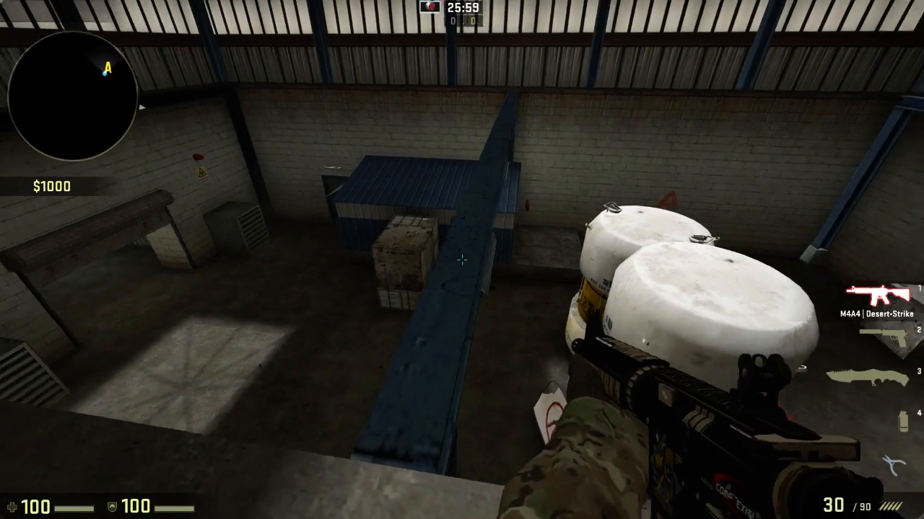
key(3)
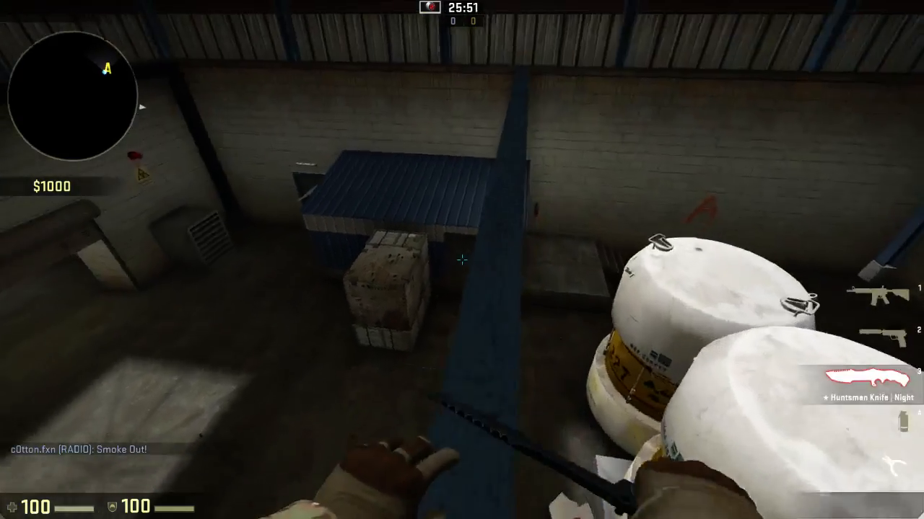
key(1)
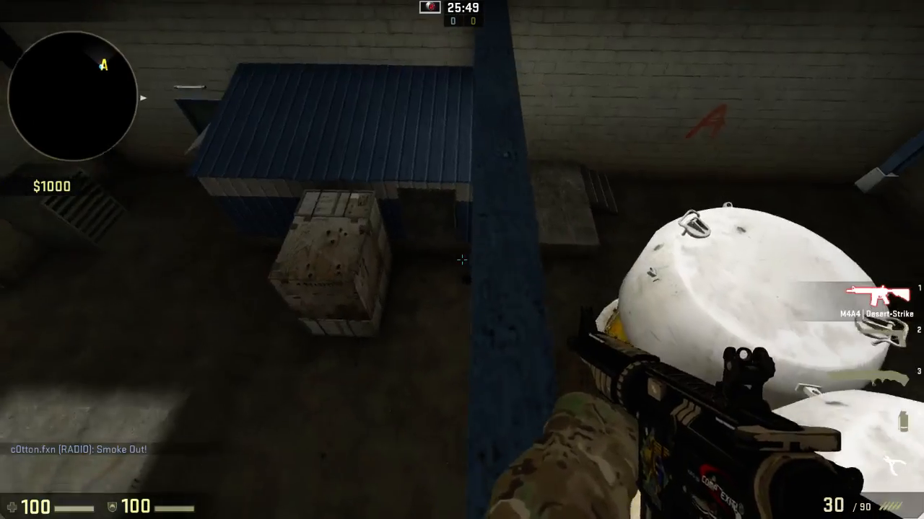
key(3)
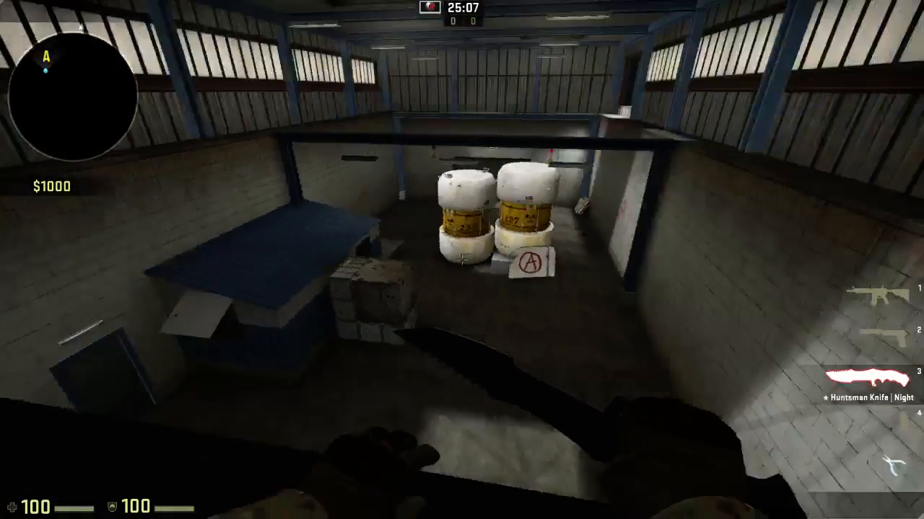
Step: Drop the AWP and walk the dark passages to site A's barrels holding the M4A4
key(1)
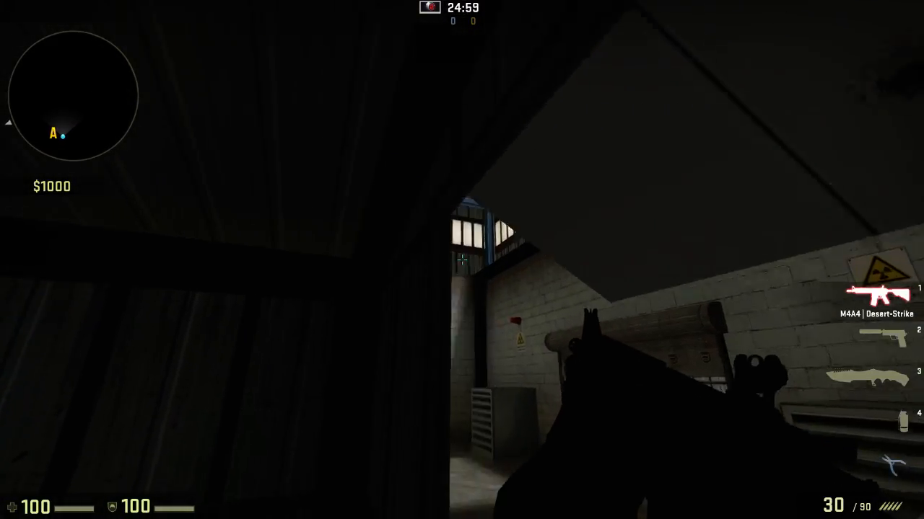
key(3)
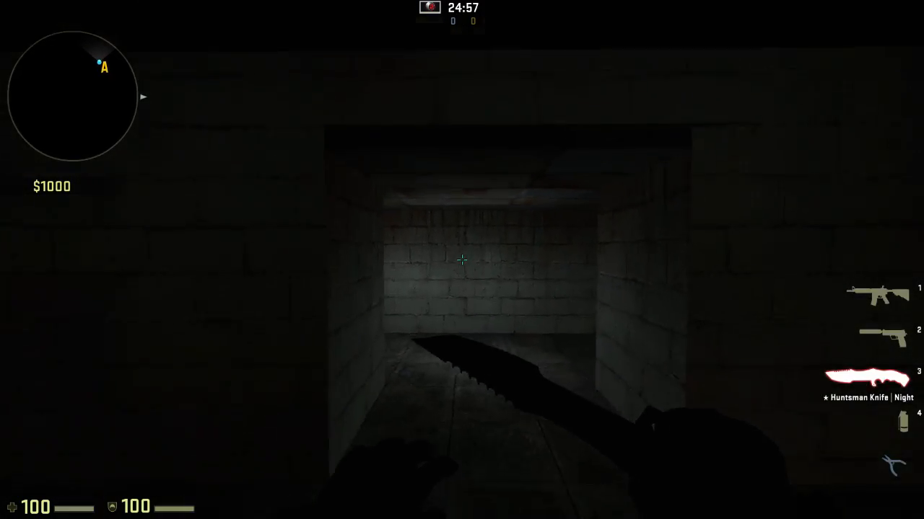
key(1)
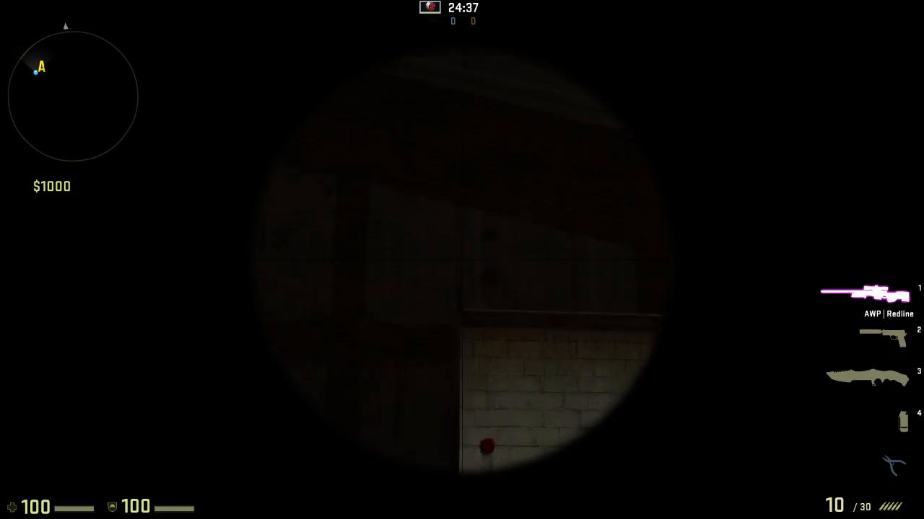
key(3)
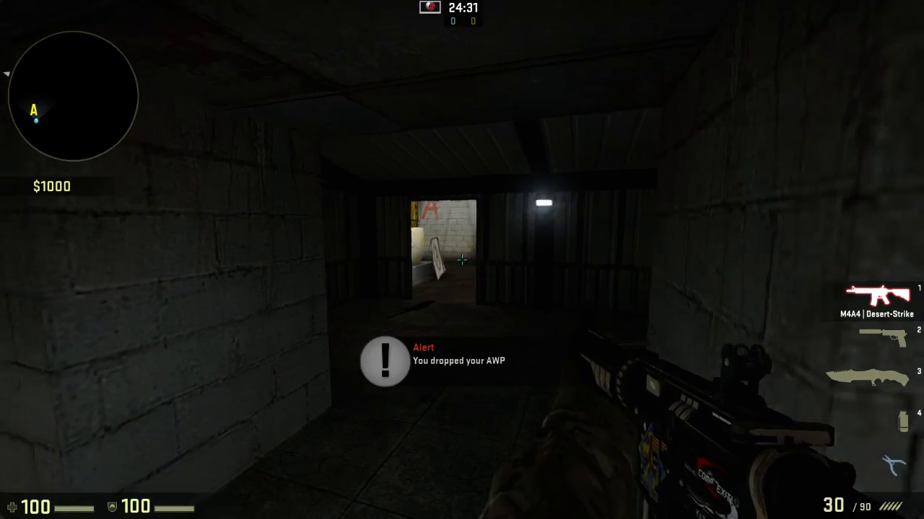
key(3)
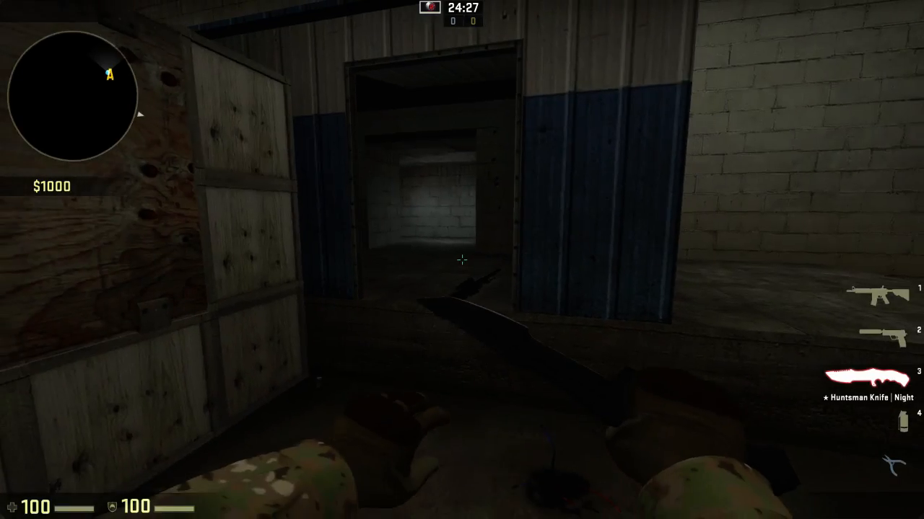
key(1)
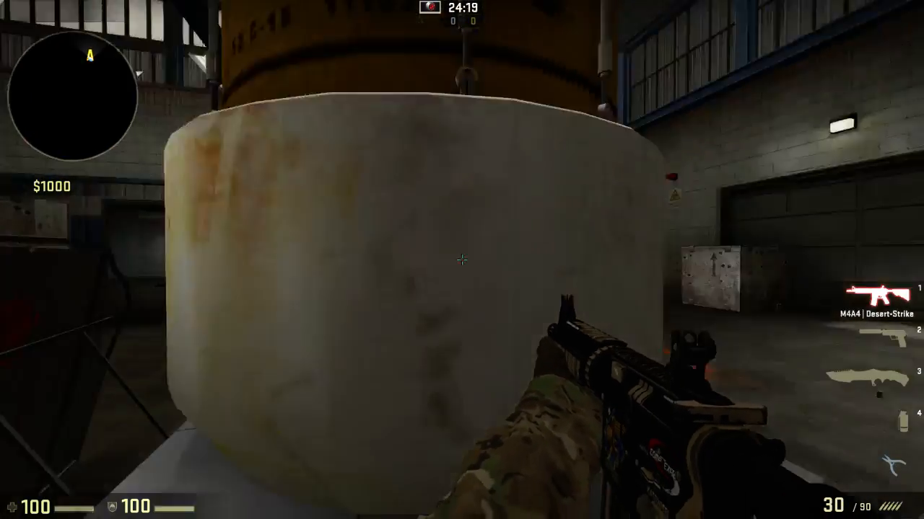
mouse_move(462, 260)
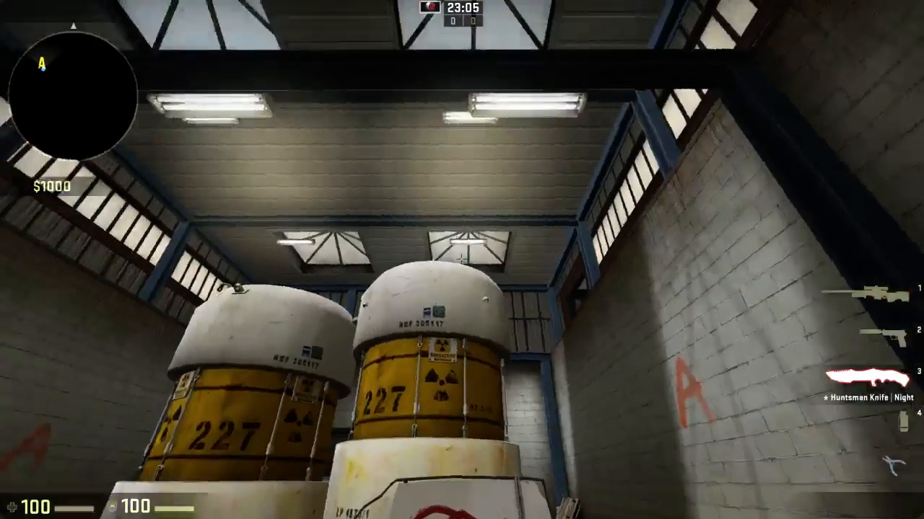
mouse_move(462, 260)
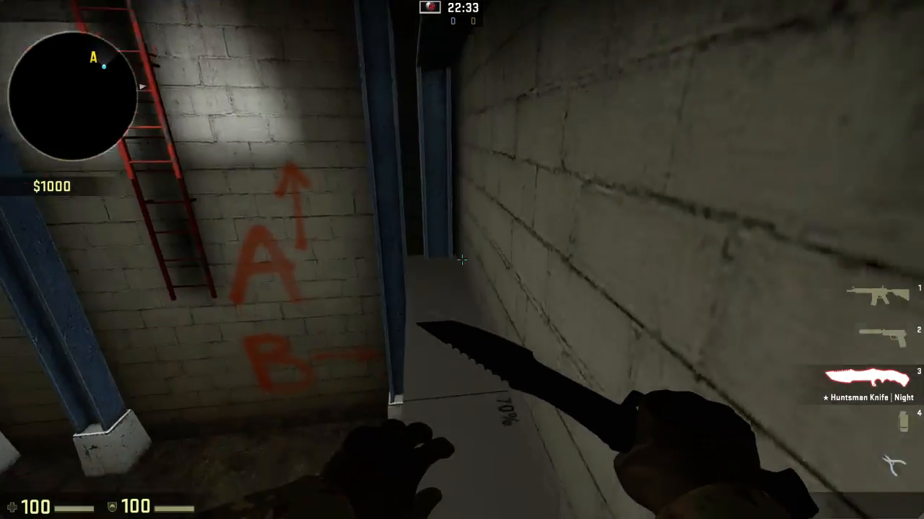
Step: Switch weapons while overlooking bombsite A's hut and twin barrels from the upper level
key(2)
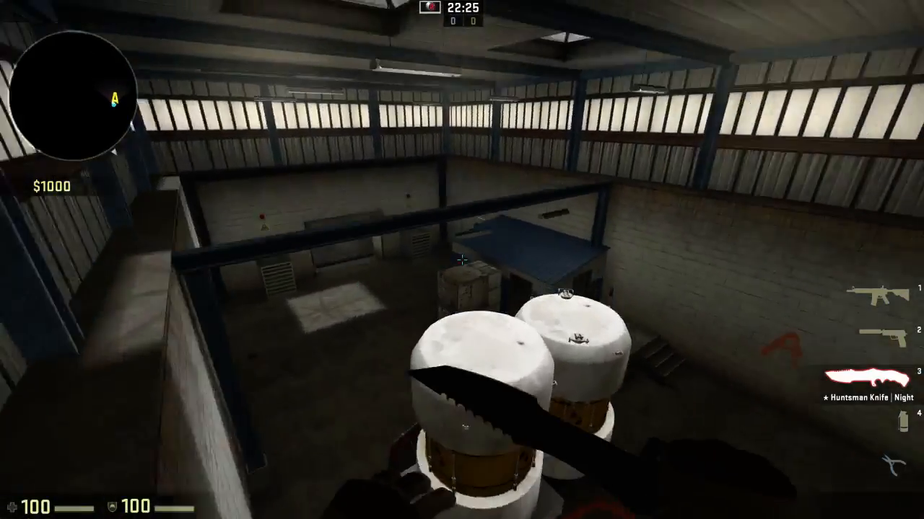
Step: Equip the StatTrak USP-S while standing on the blue hut roof facing the shutter door
key(1)
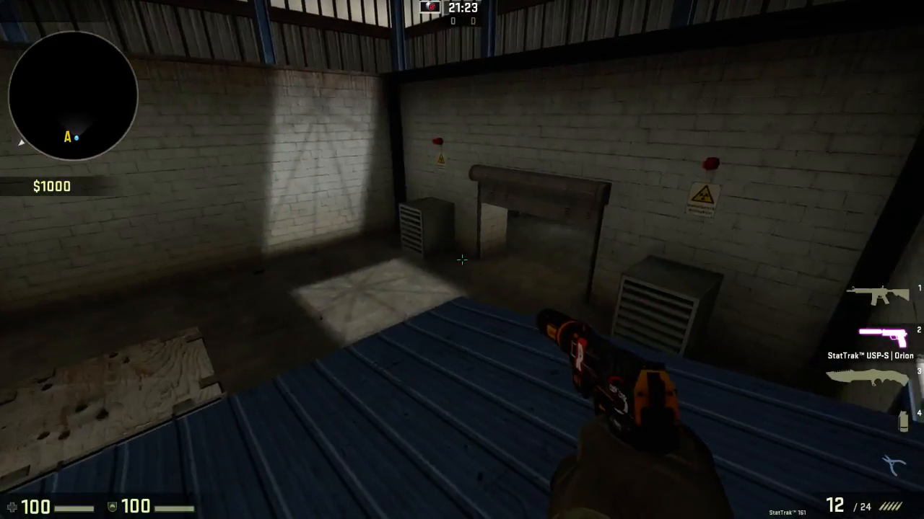
Step: Cycle knife, USP-S, knife while shooting the A/B arrow wall and crossing the upper catwalk
key(3)
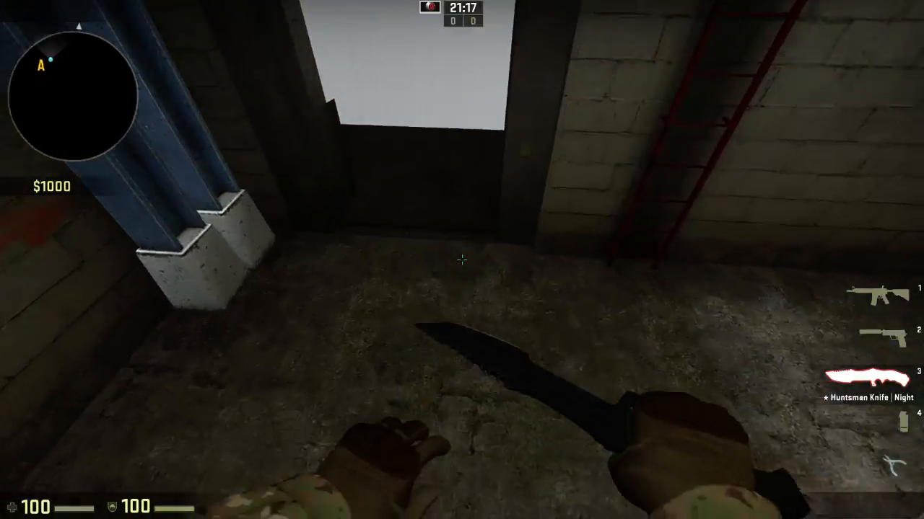
key(2)
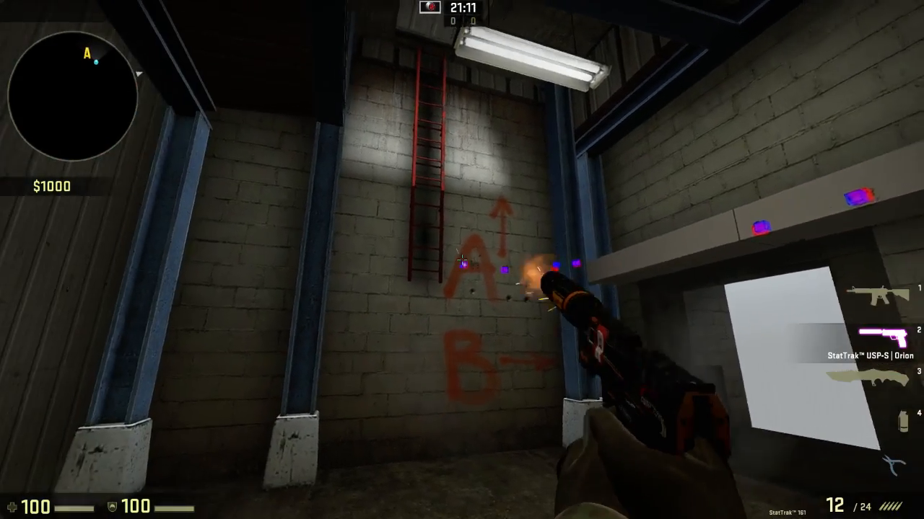
key(3)
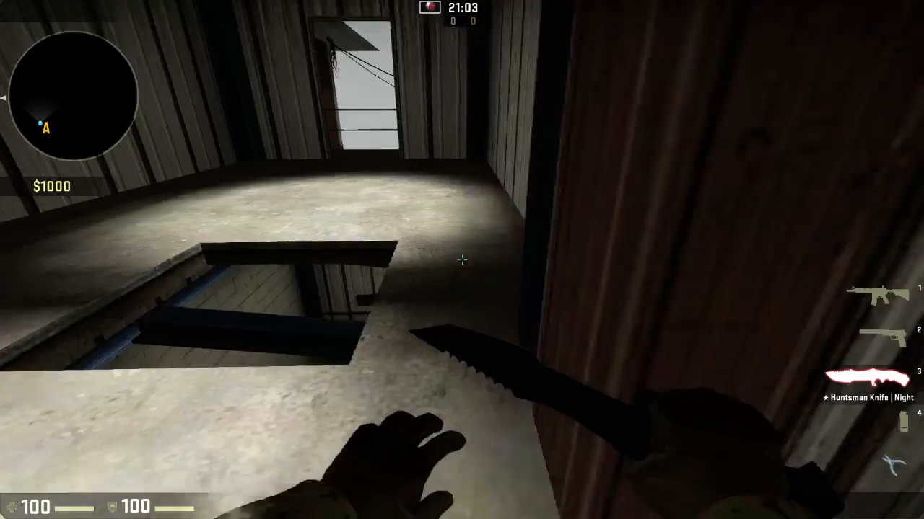
mouse_move(462, 260)
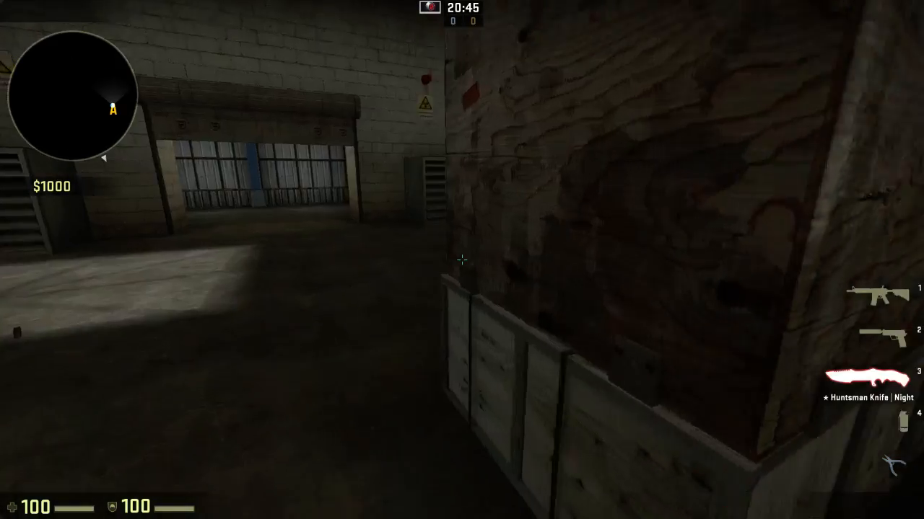
Step: Cycle USP-S, M4A4 and knife, walking to the twin 227 barrels and into the dark hut
key(1)
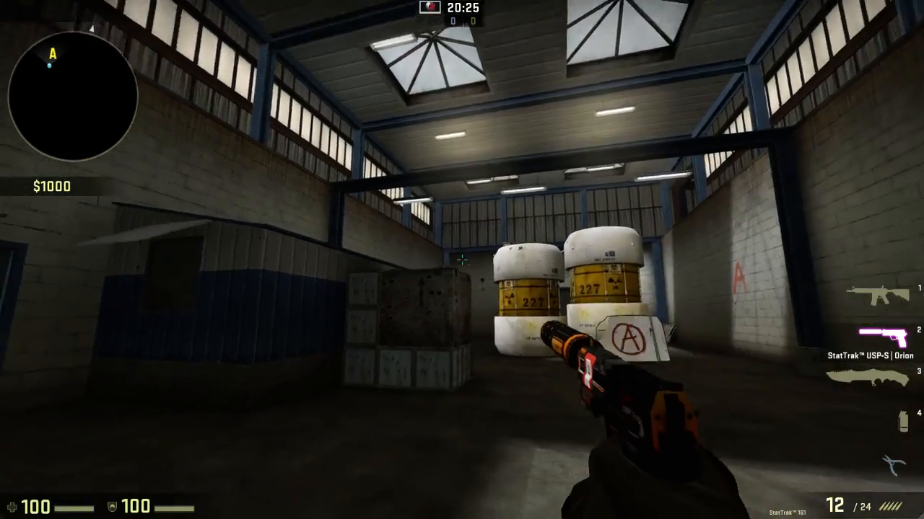
key(1)
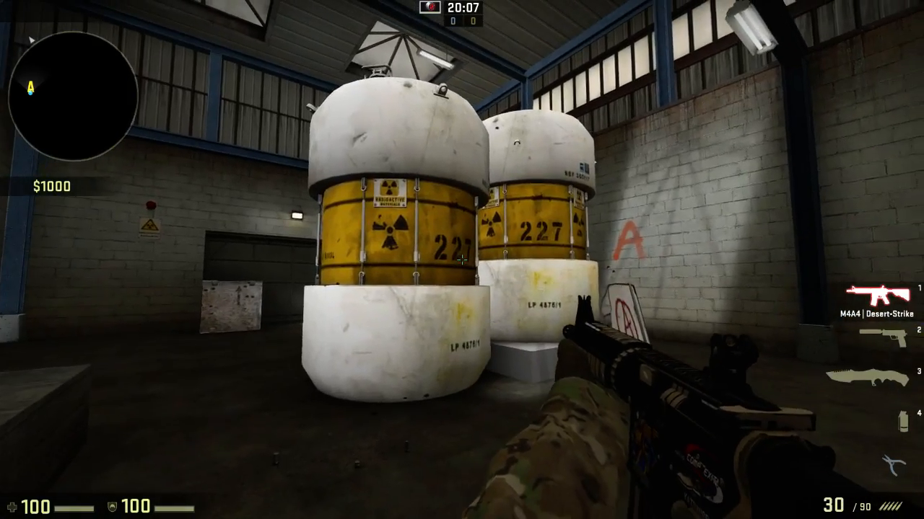
key(3)
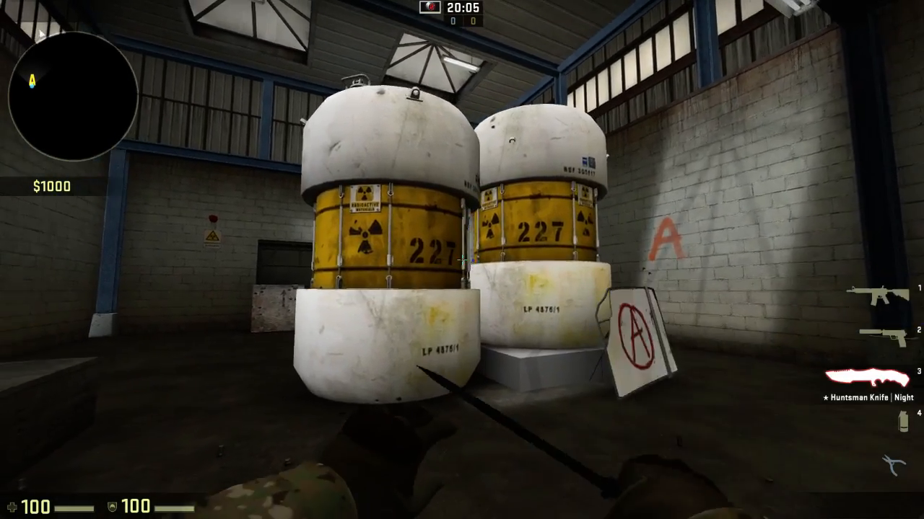
key(1)
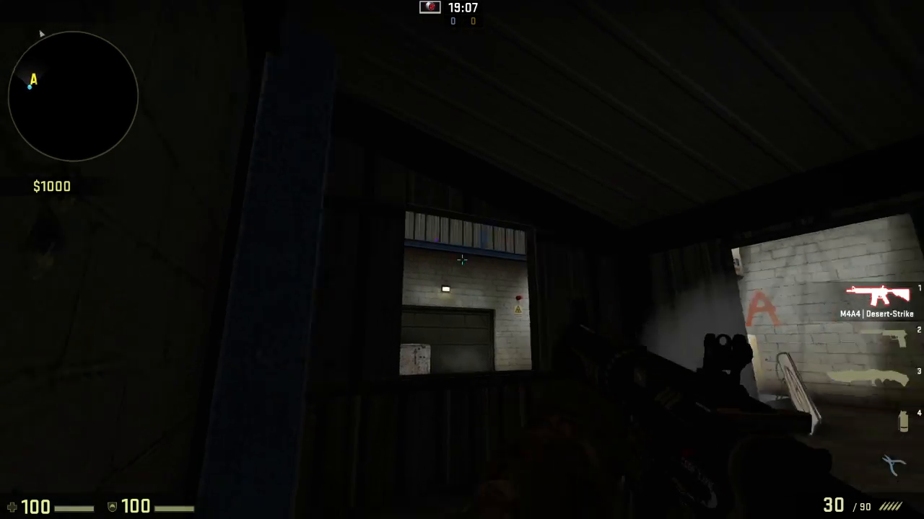
Step: Switch to the knife beside a barrel while a smoke covers bombsite A
key(3)
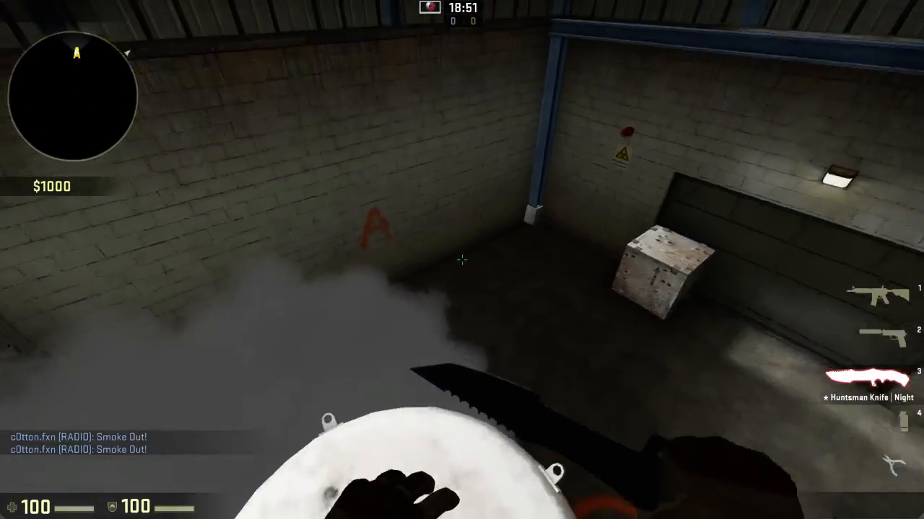
mouse_move(462, 260)
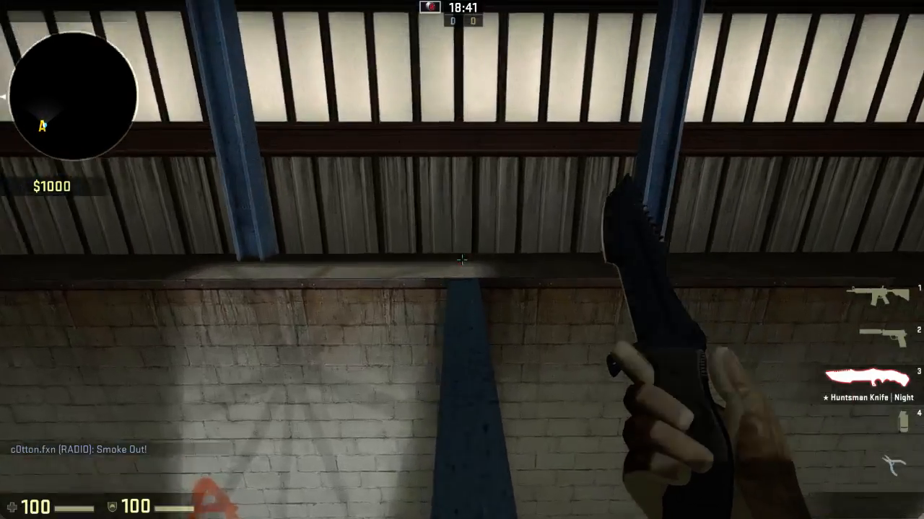
mouse_move(461, 260)
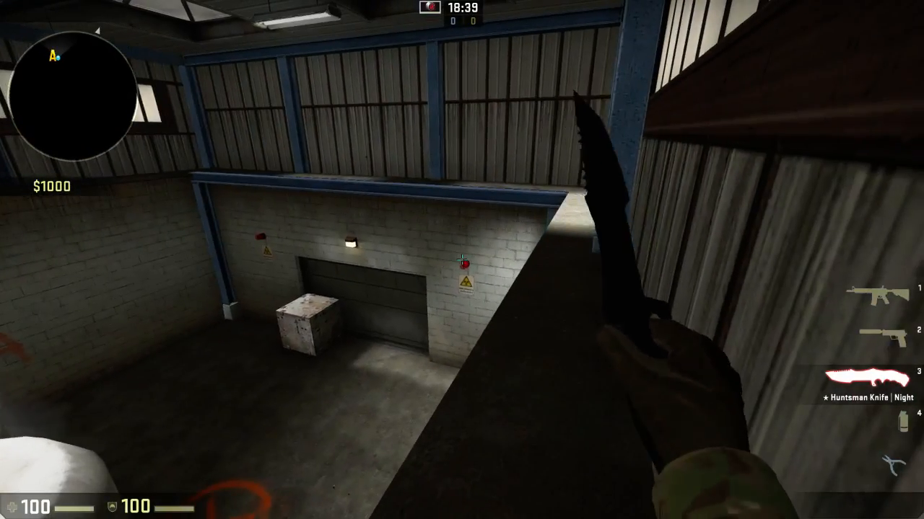